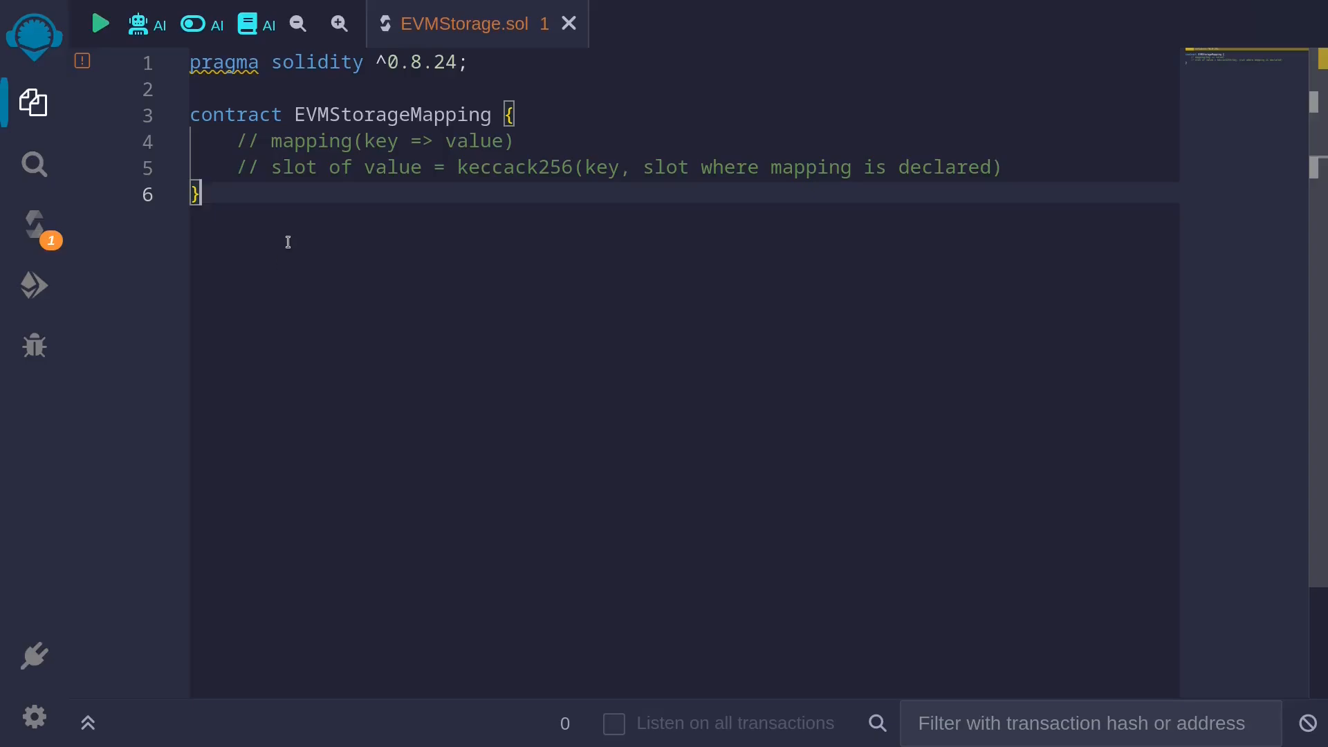
Add 'mapping(address => uint256) public map;' to the contract and return to the comment line above it.
left_click(515, 140)
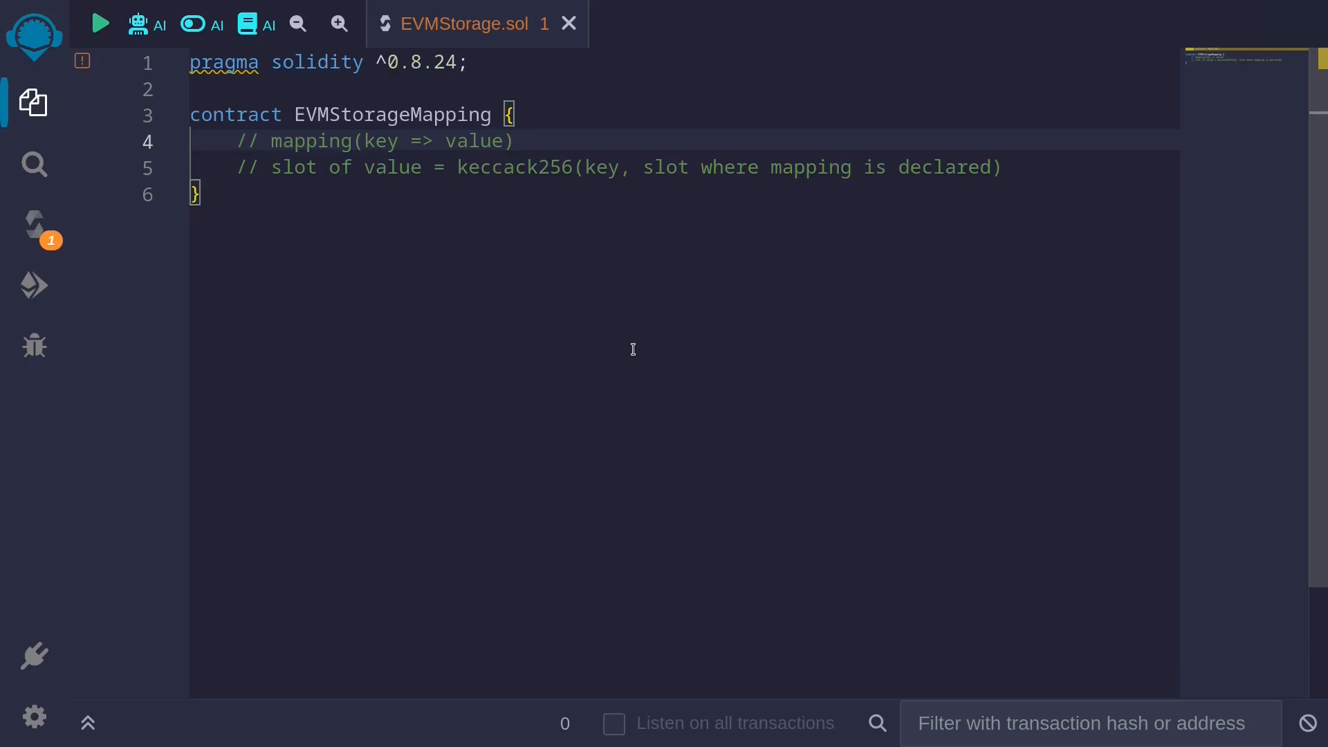
mouse_move(599, 245)
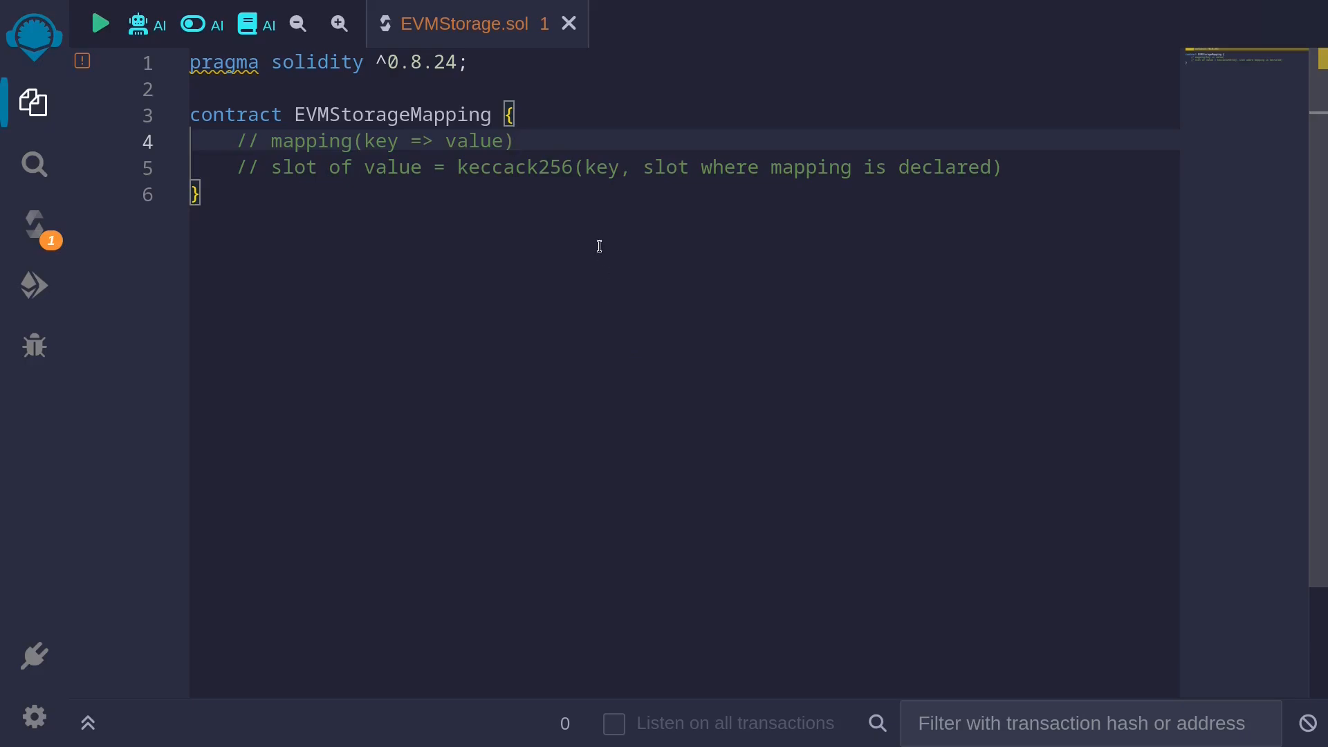
mouse_move(608, 199)
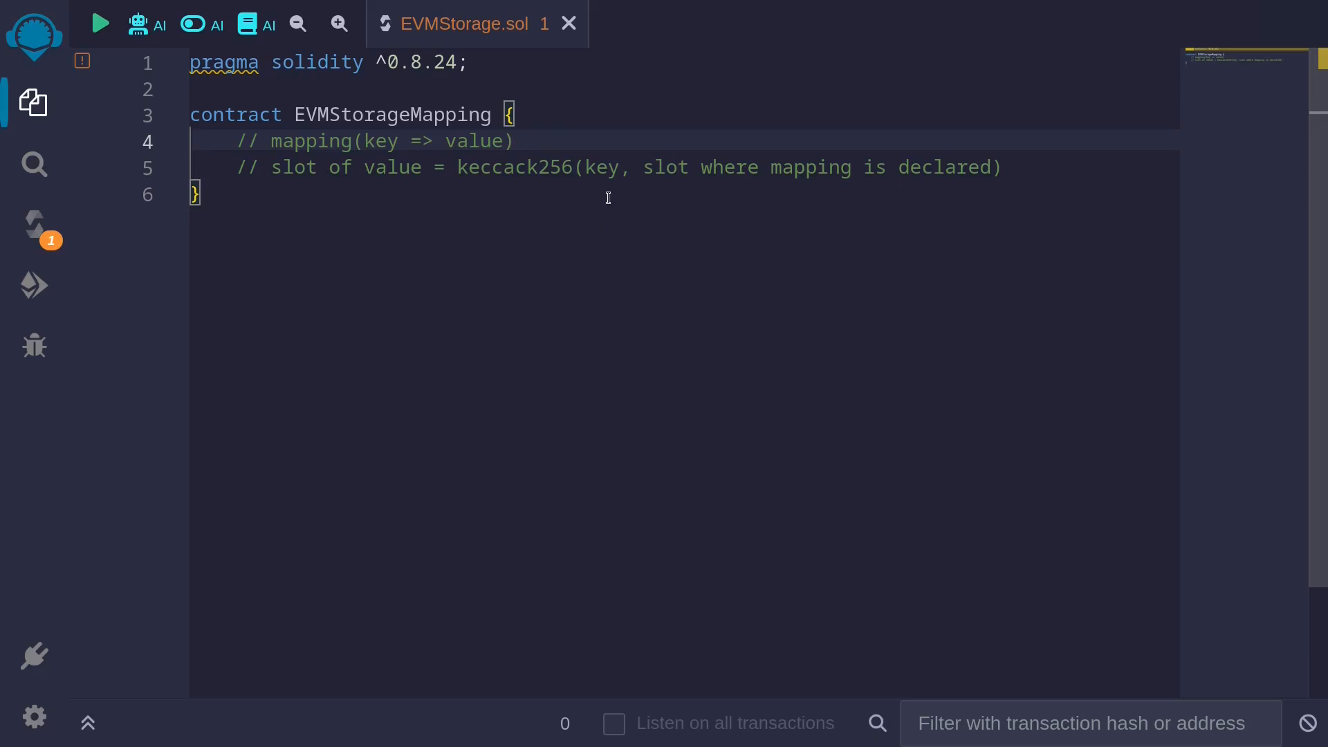
mouse_move(766, 180)
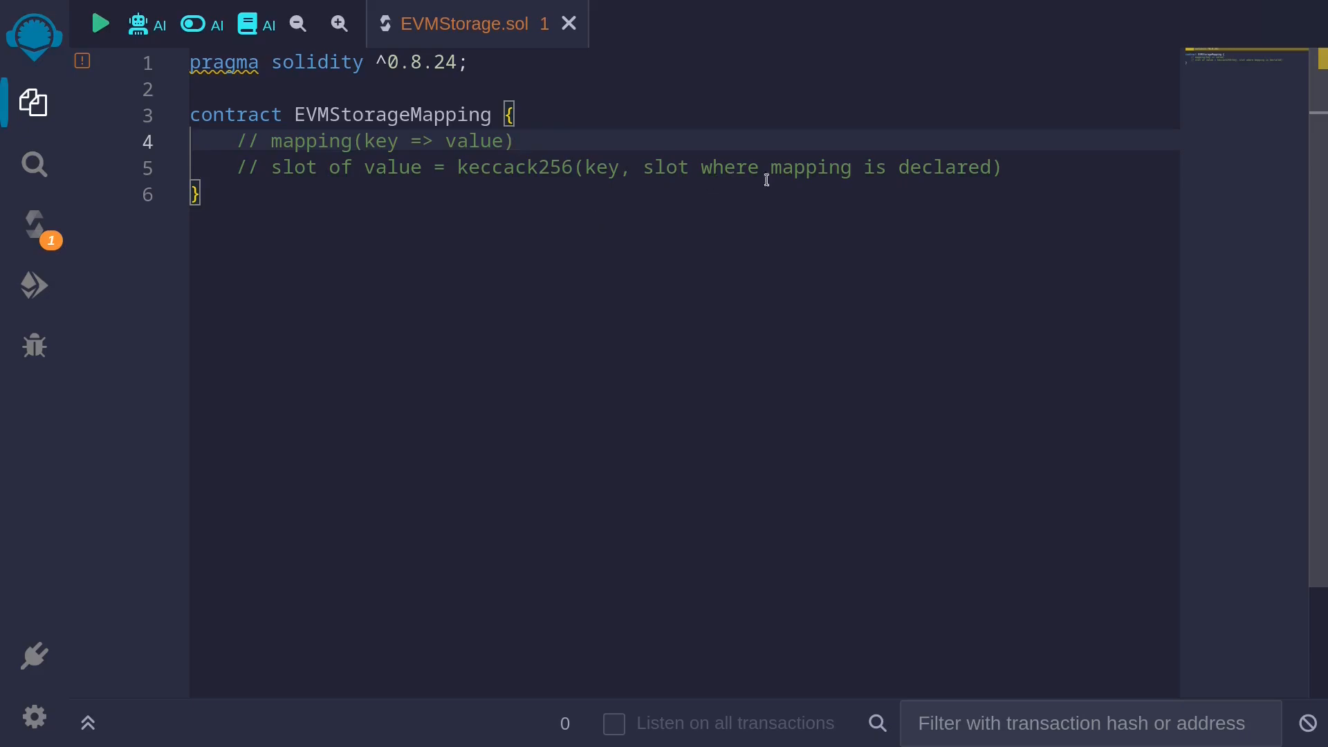
key("Enter")
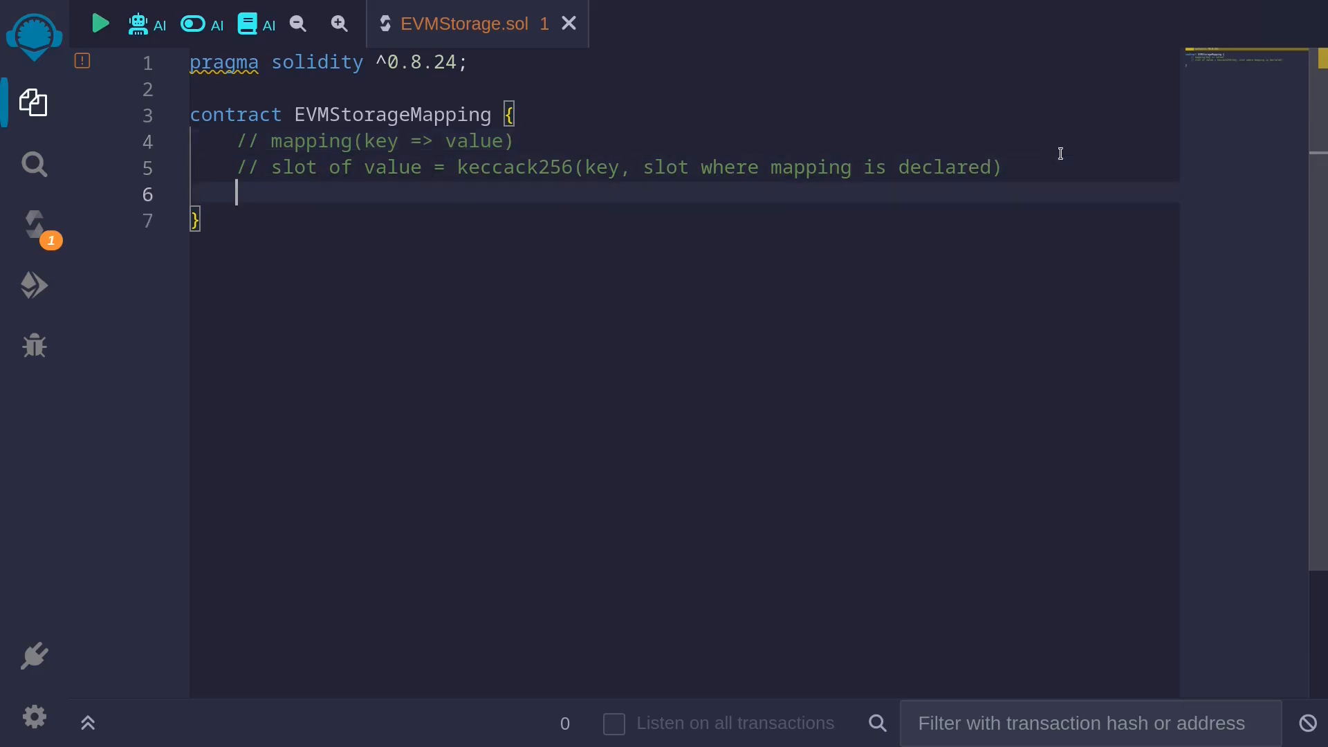
type("mapping()")
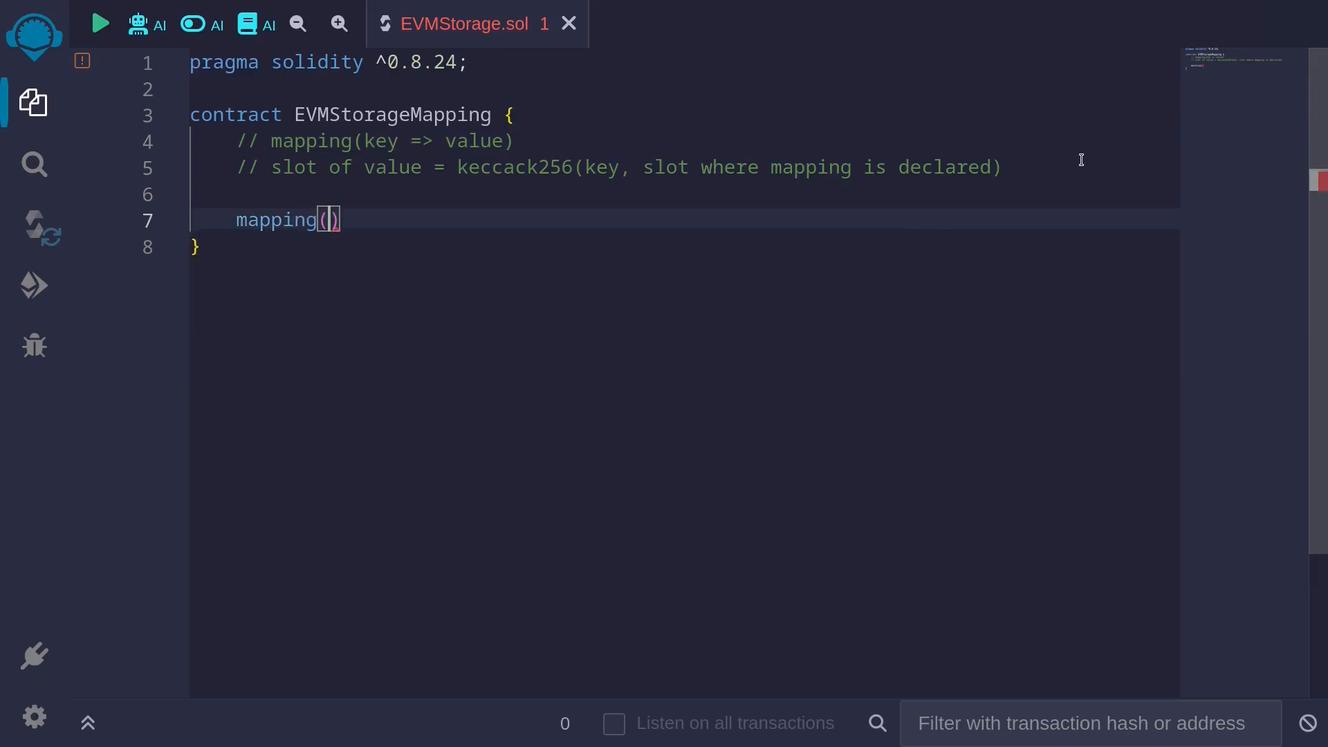
type("address =>")
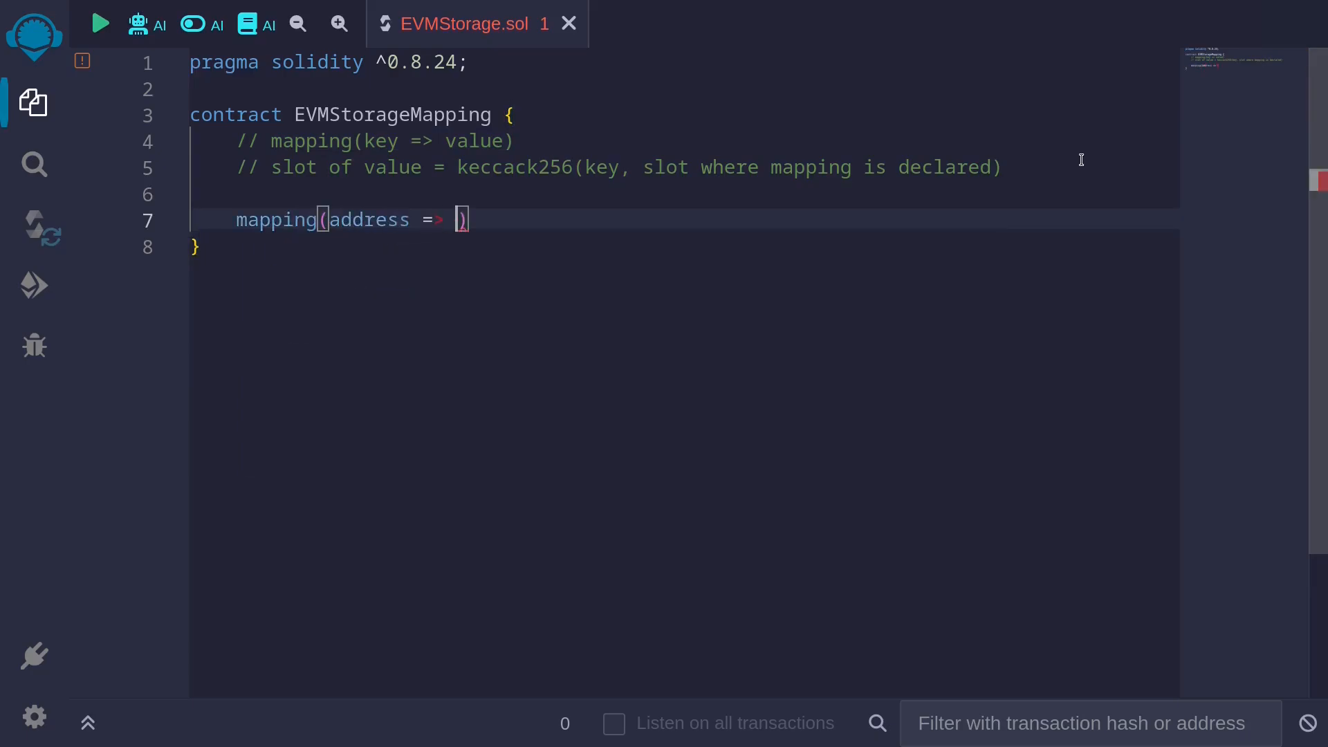
type("uint256")
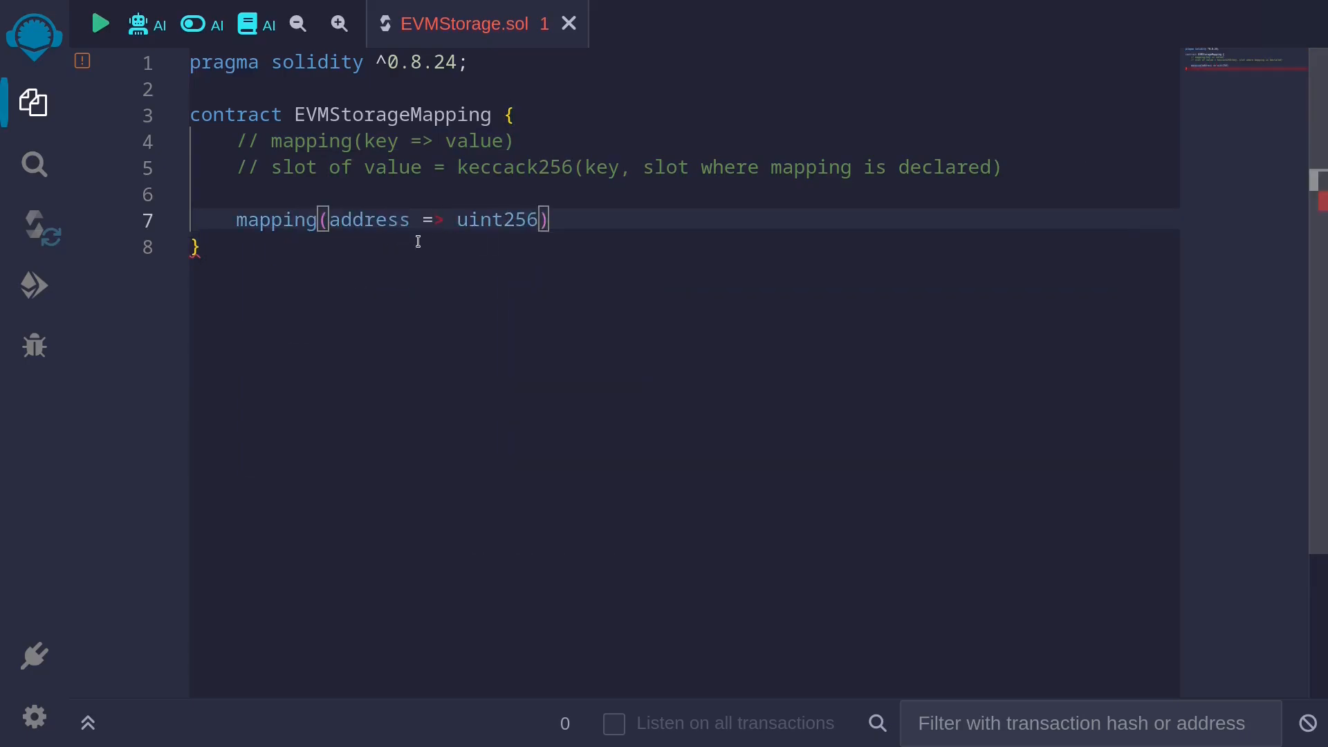
double_click(369, 220)
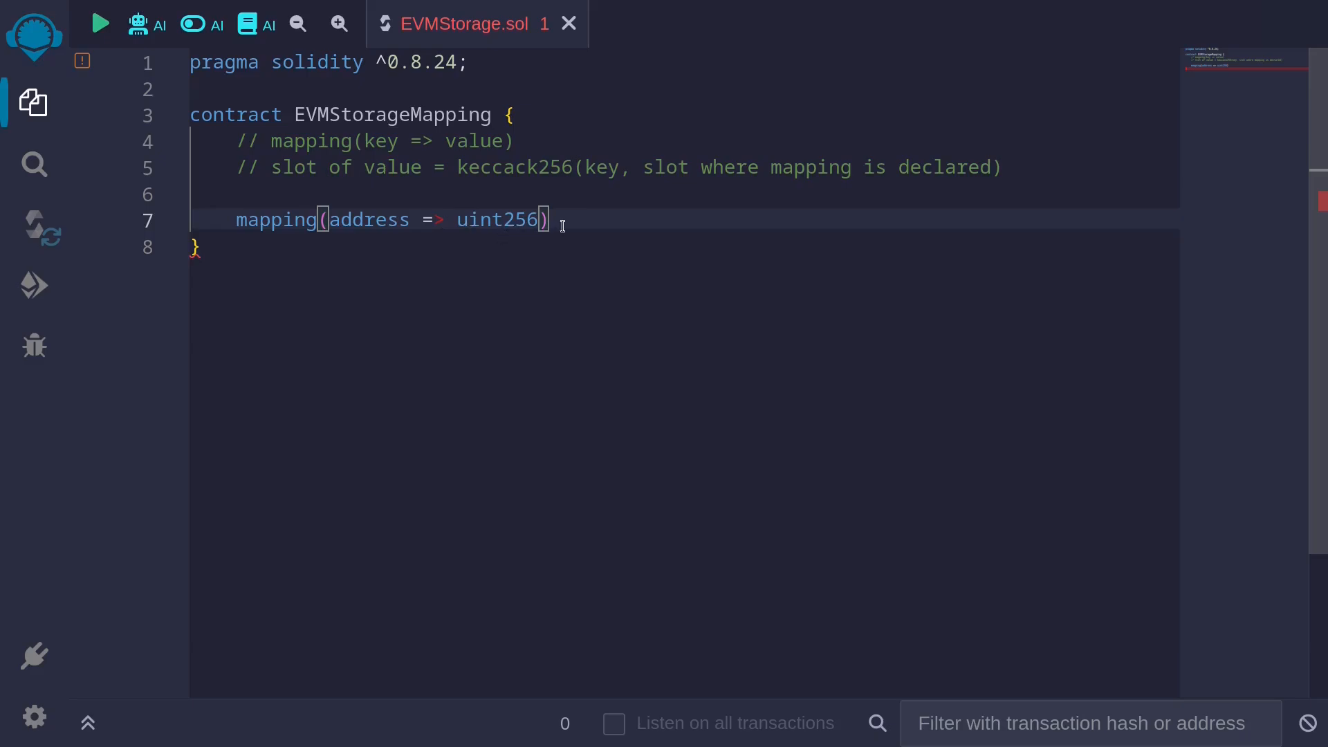
type("public map;")
left_click(685, 194)
type("//")
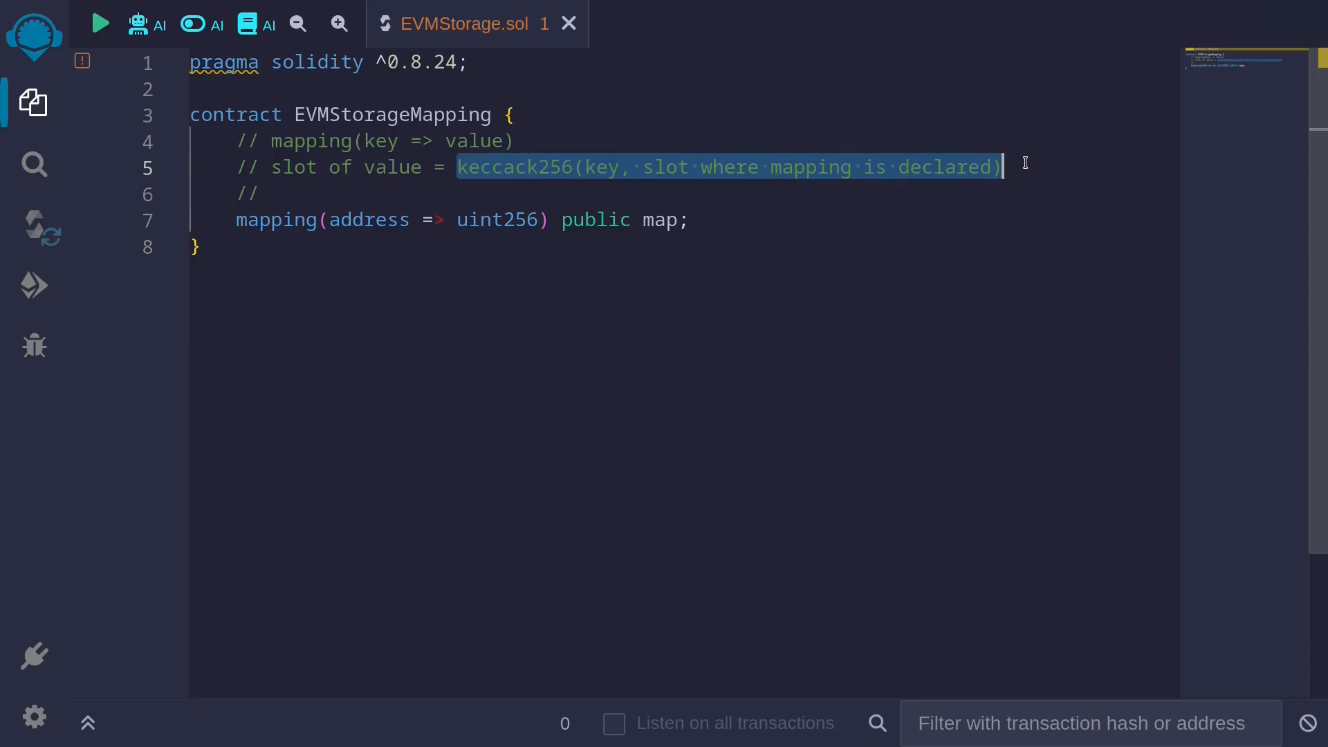
left_click(565, 197)
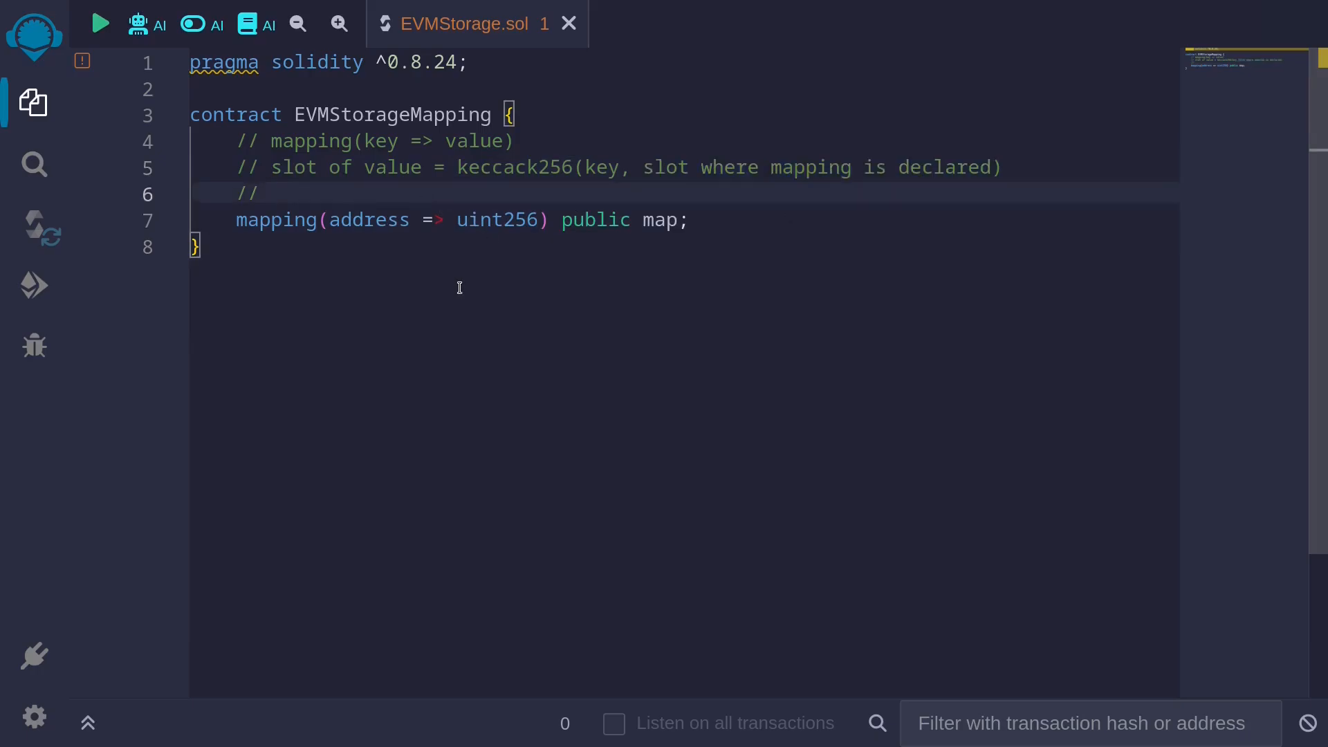
Annotate the mapping's comment line with 'slot 0'.
type("slot 0")
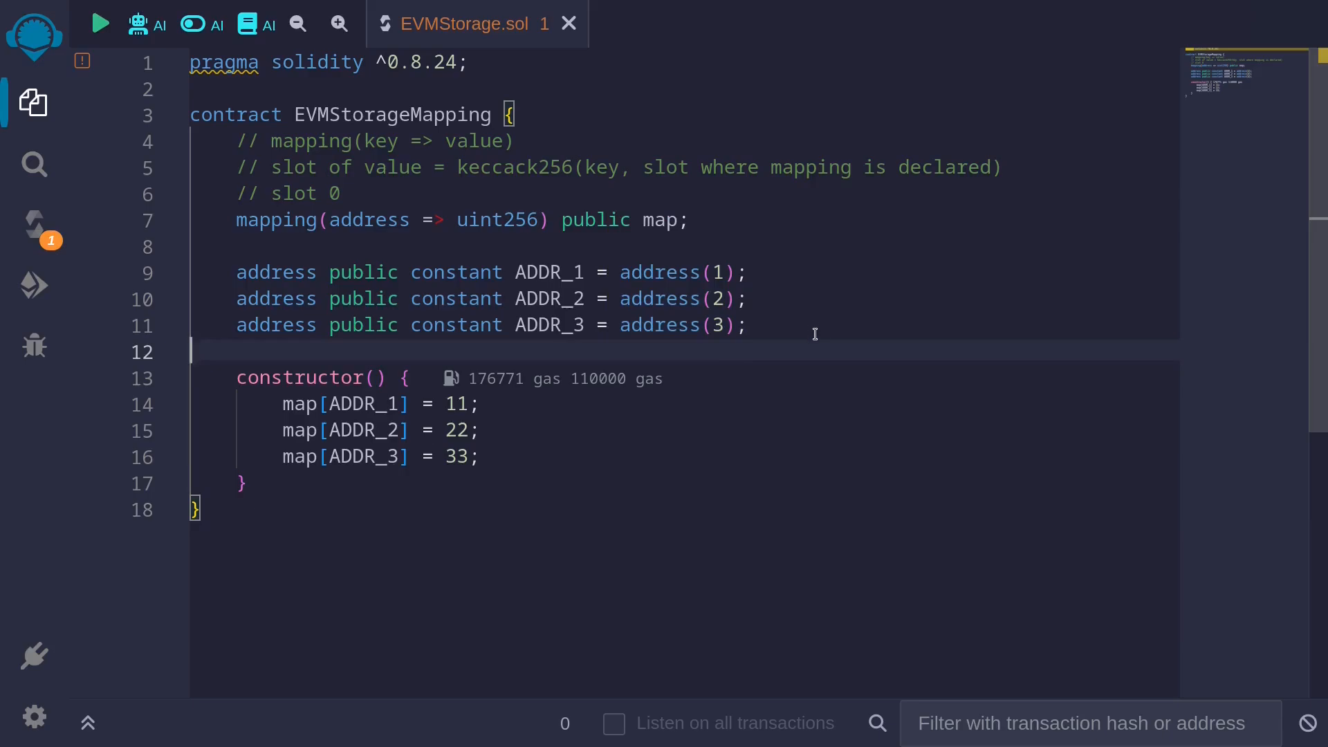
mouse_move(561, 413)
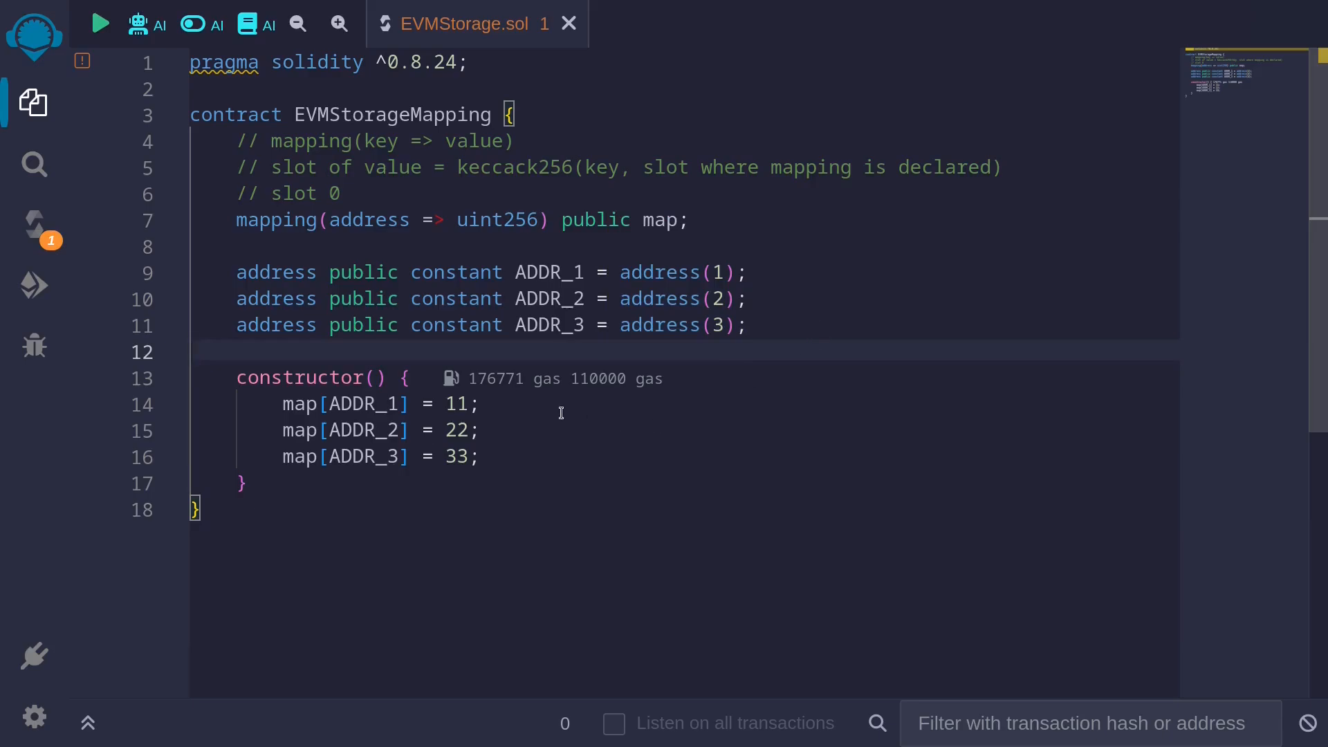
mouse_move(519, 434)
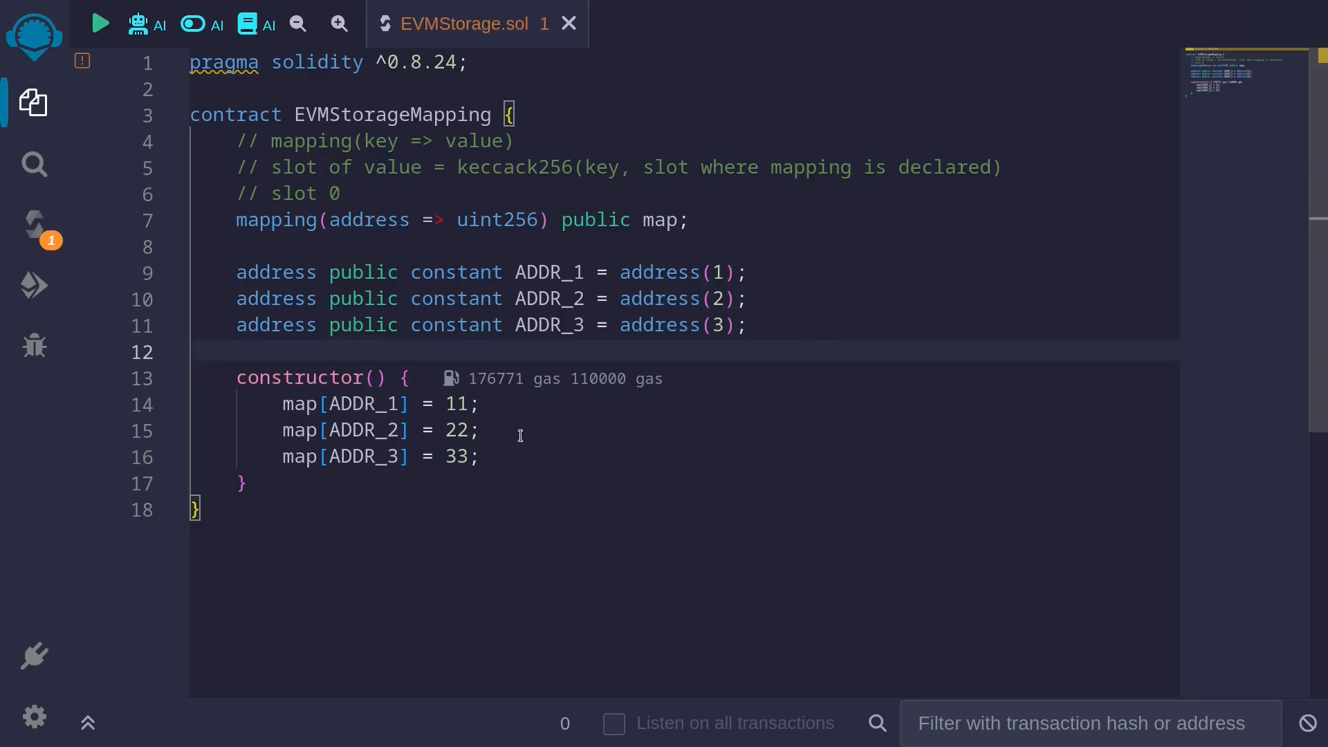
mouse_move(348, 483)
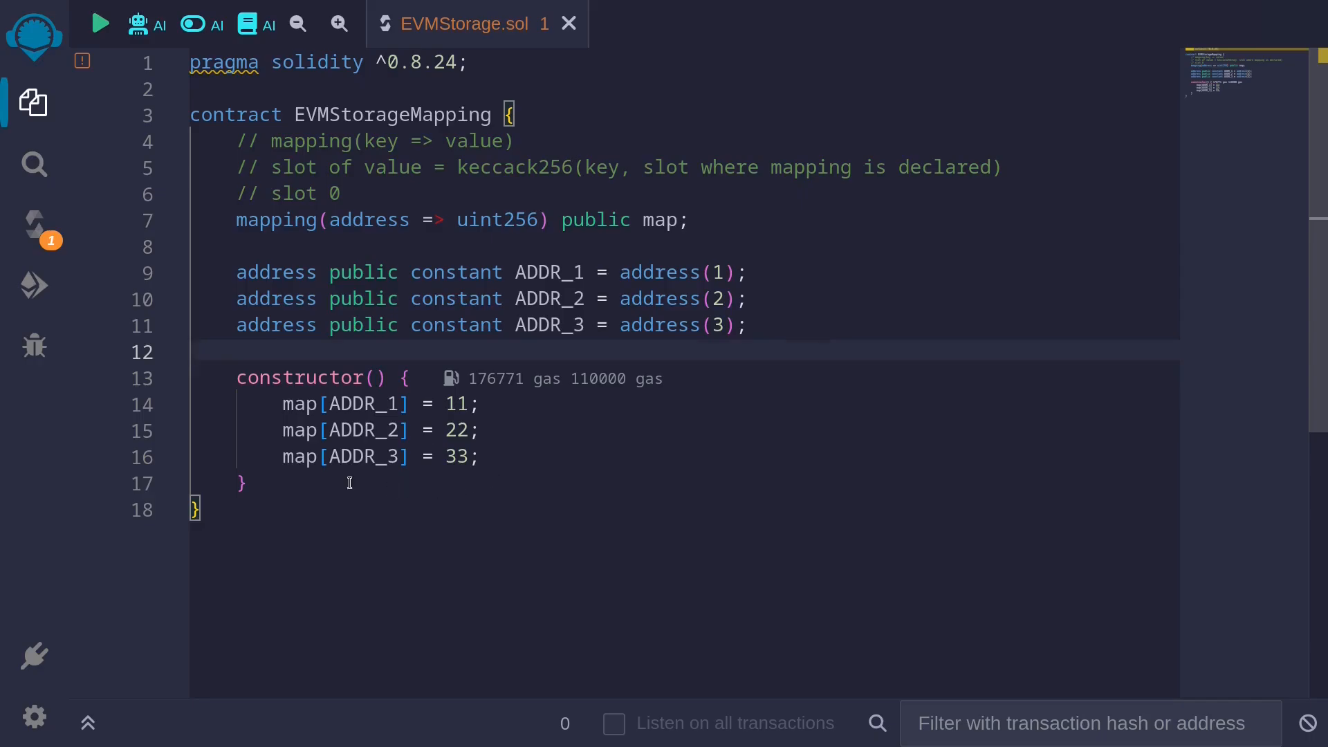
Write the header 'function test_mapping(address key) public view returns (uint256 v)' below the constructor.
key("Enter")
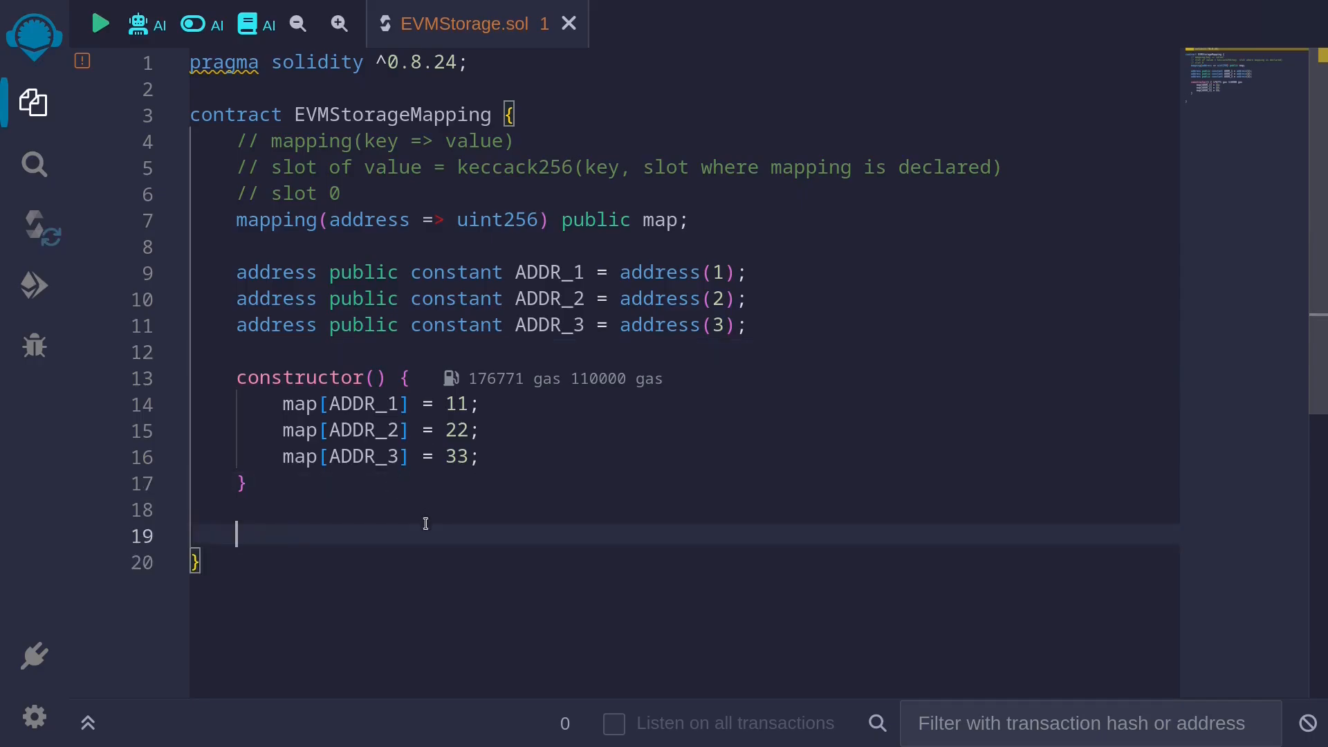
mouse_move(458, 506)
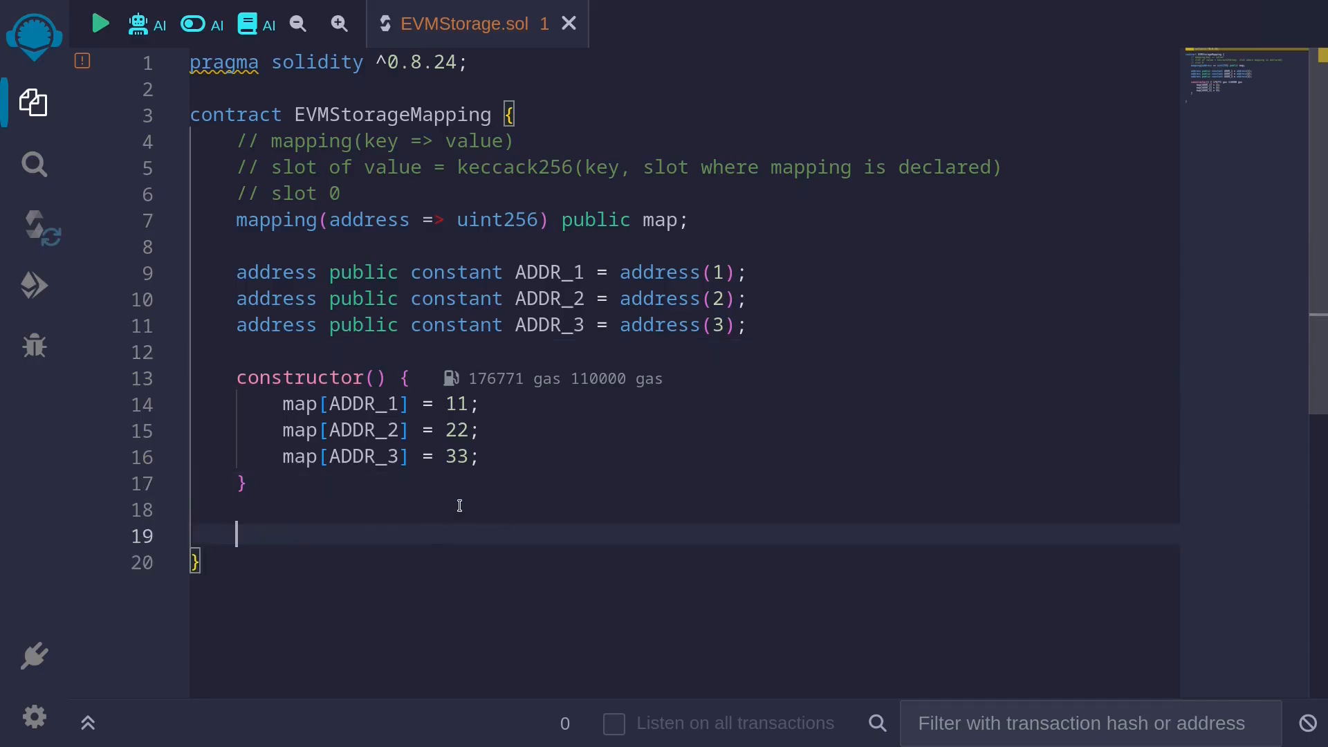
type("function test_")
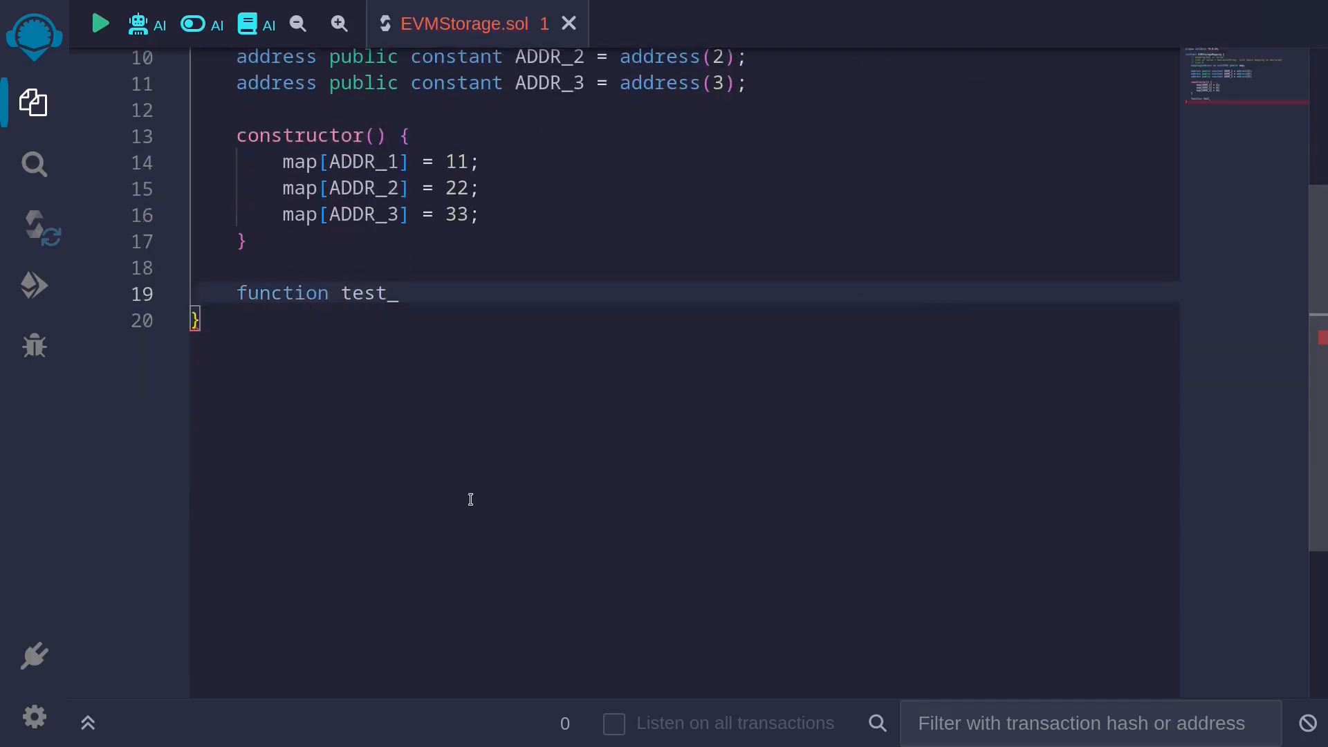
type("mapping()")
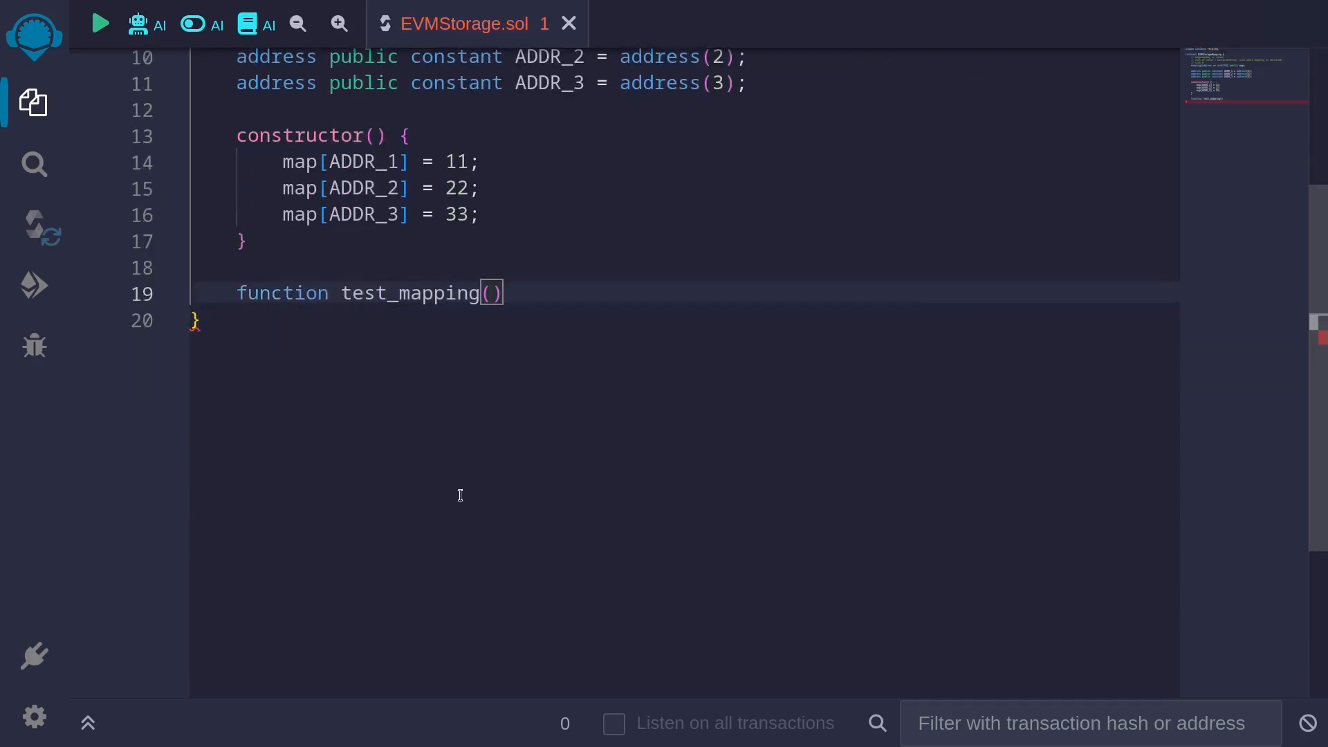
type("address key")
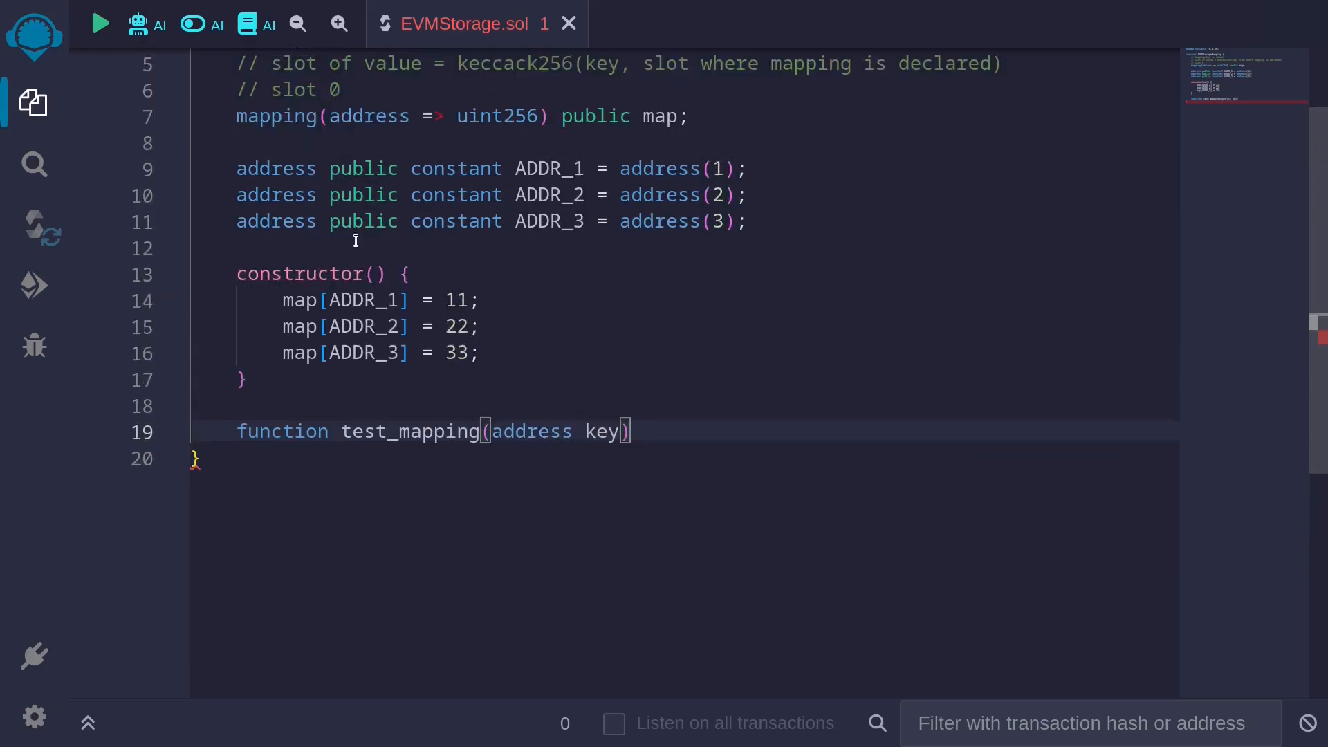
scroll("up", 3)
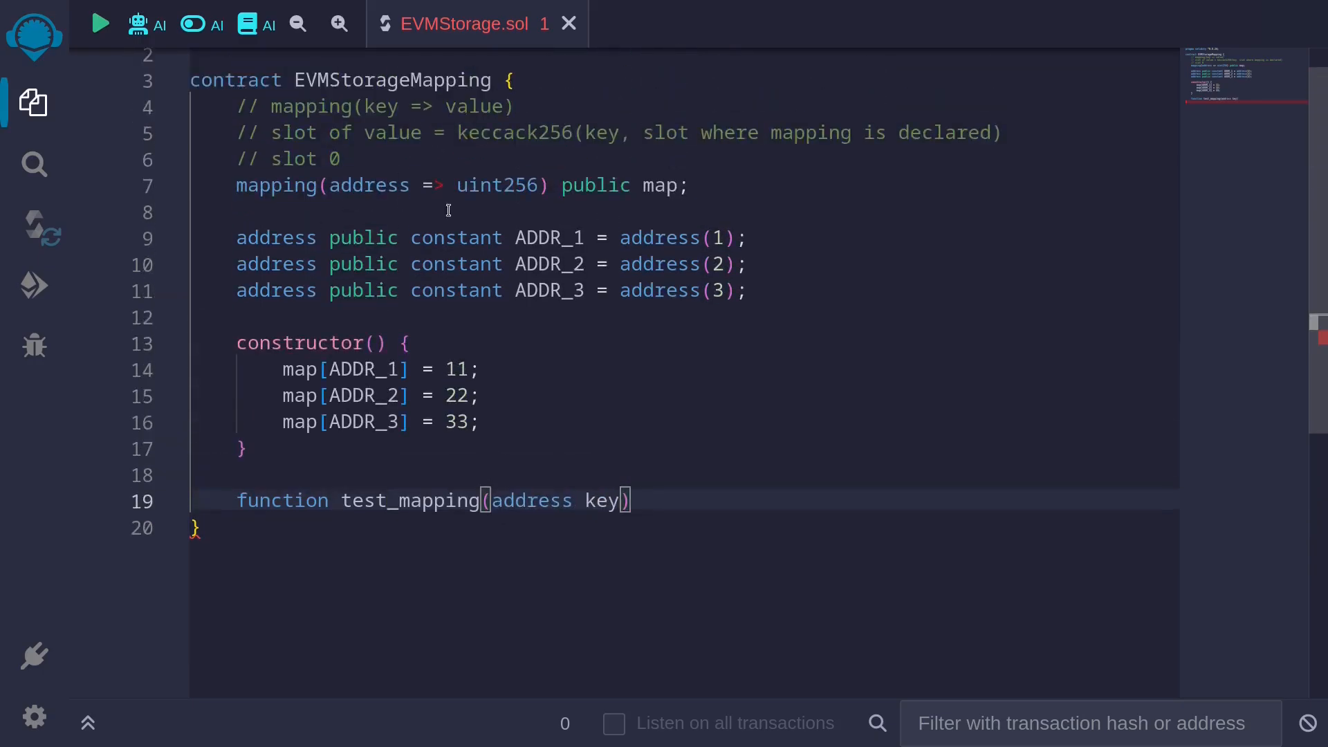
type("public view returns (")
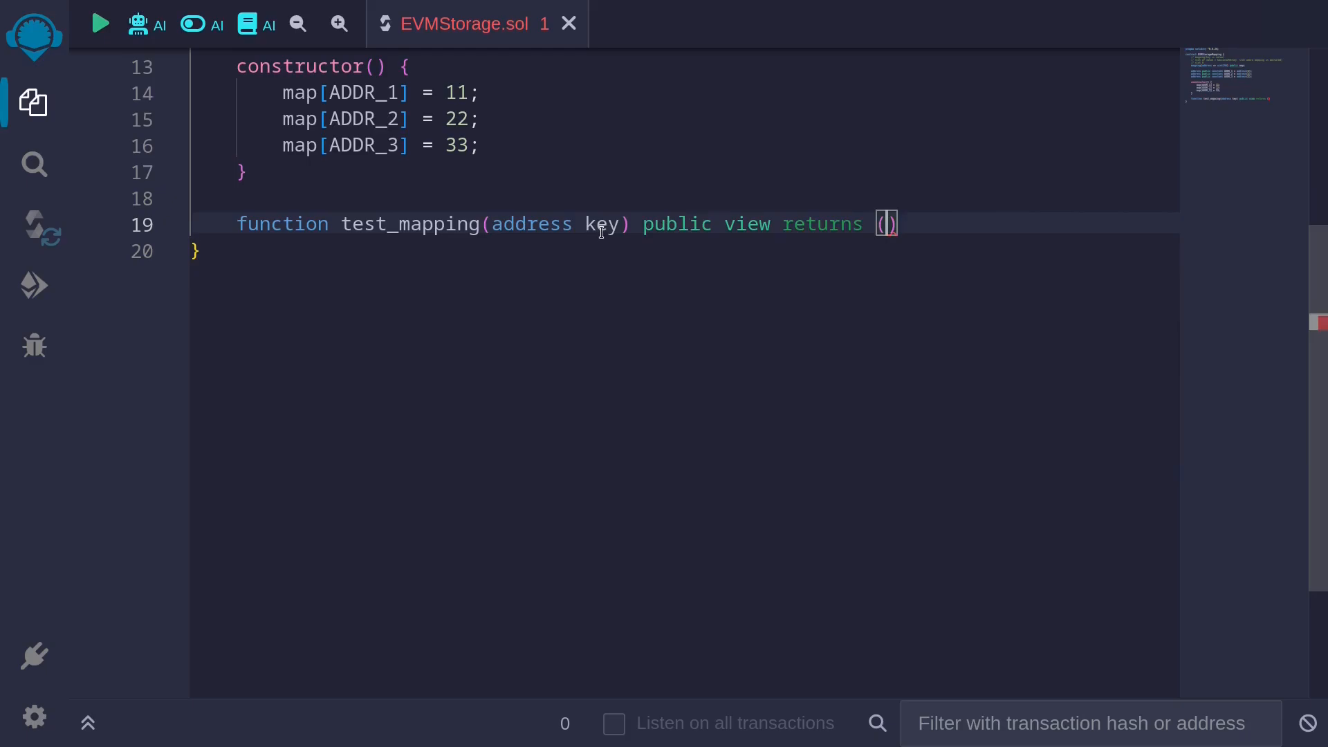
type("uint2")
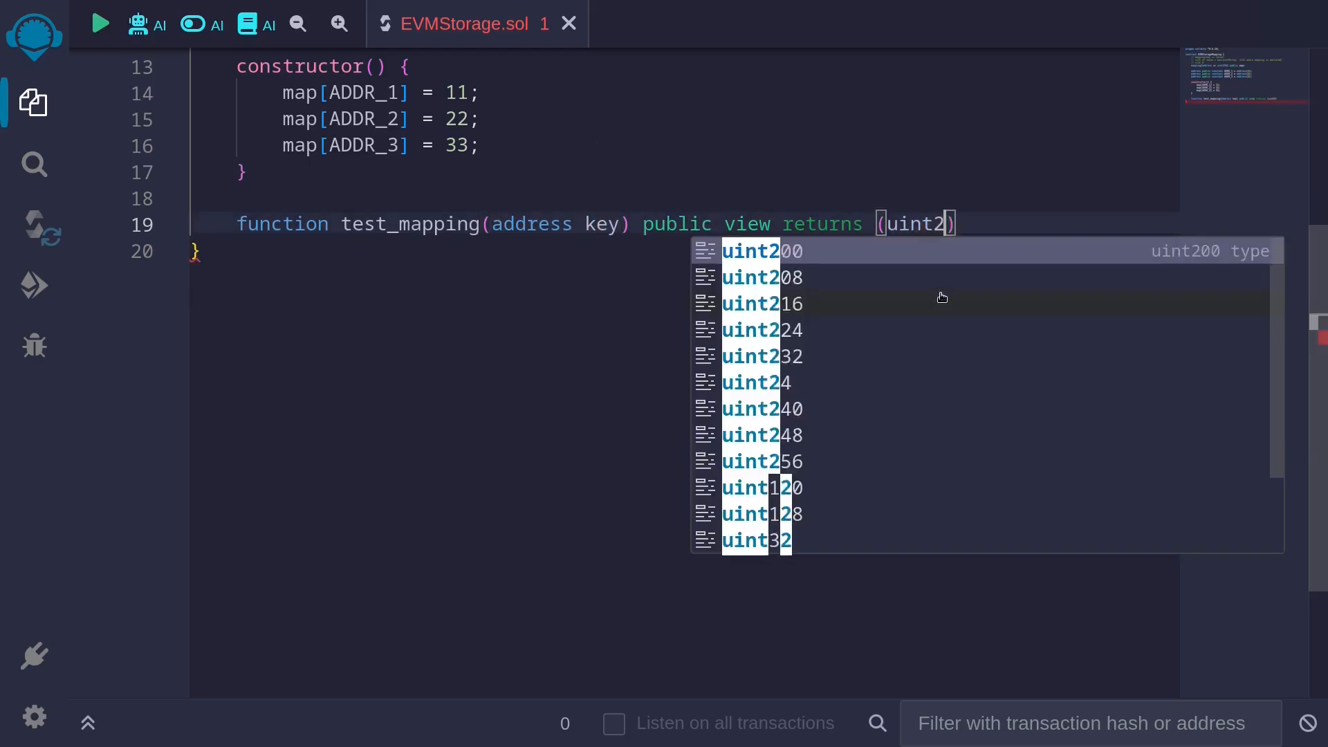
type("56 v")
type("assembly {")
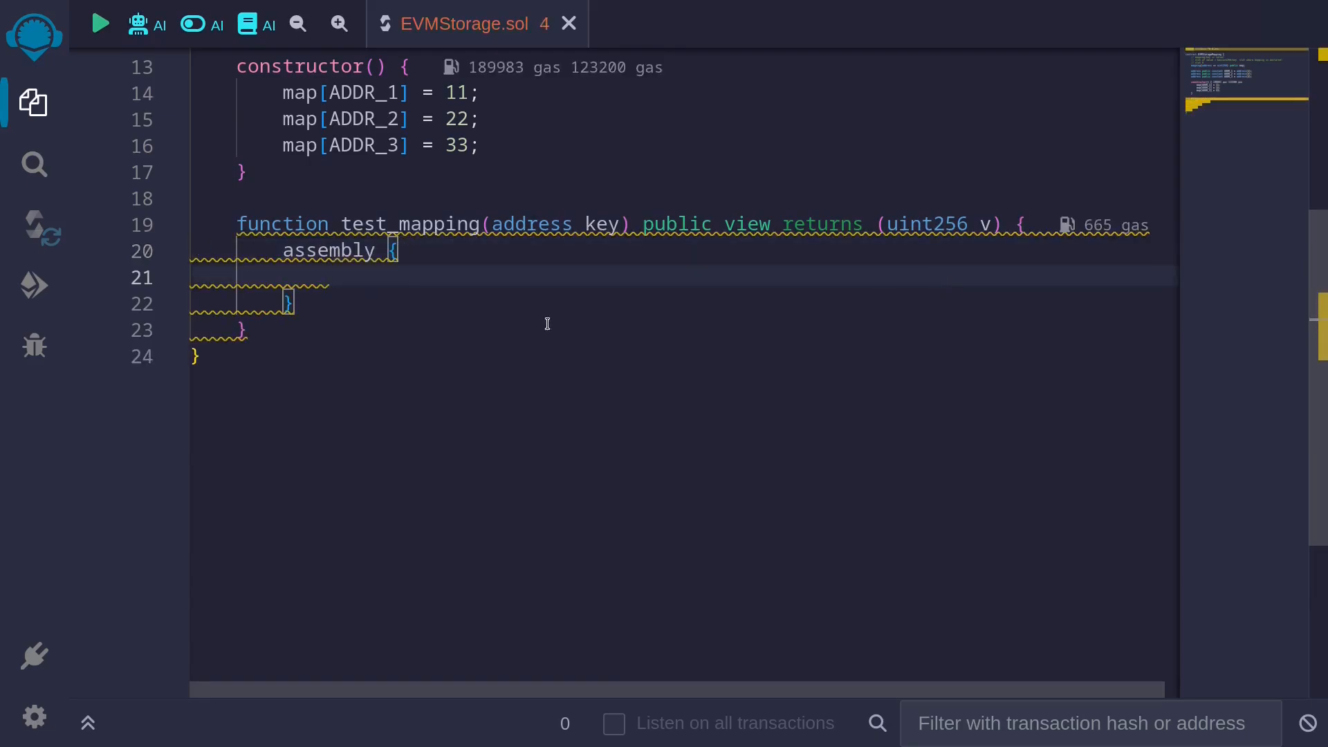
mouse_move(592, 224)
type("// slot of value = keccack256(key, slot where mapping is declared)")
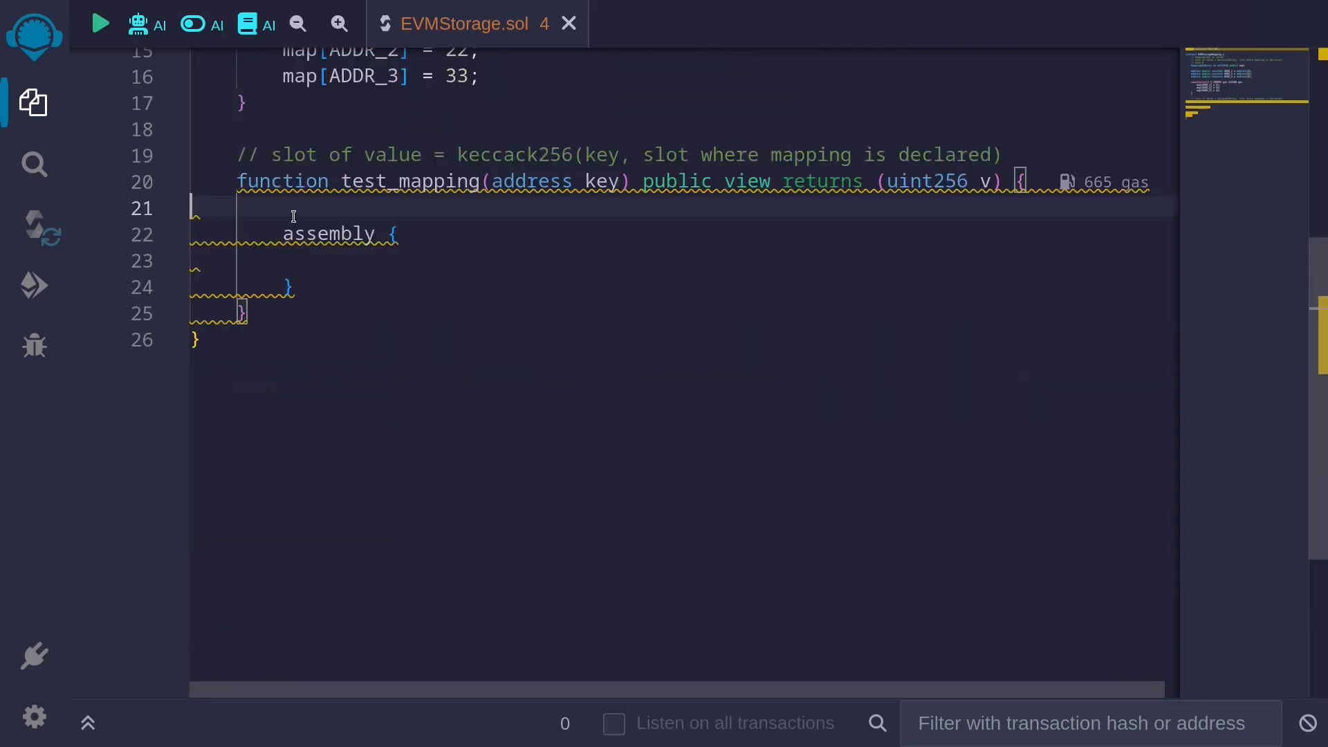
Add '// slot of value = keccack256(key, slot where mapping is declared)' and position on the blank line before assembly.
double_click(514, 155)
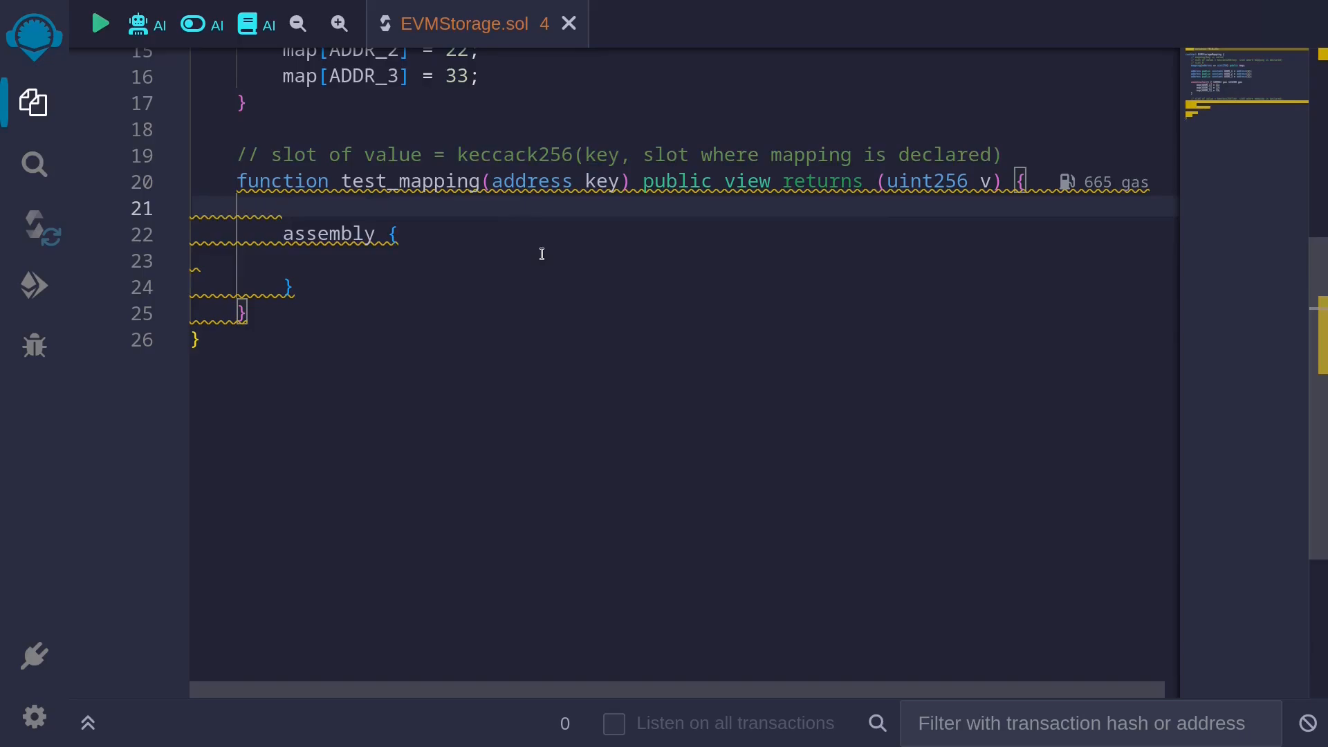
left_click(282, 208)
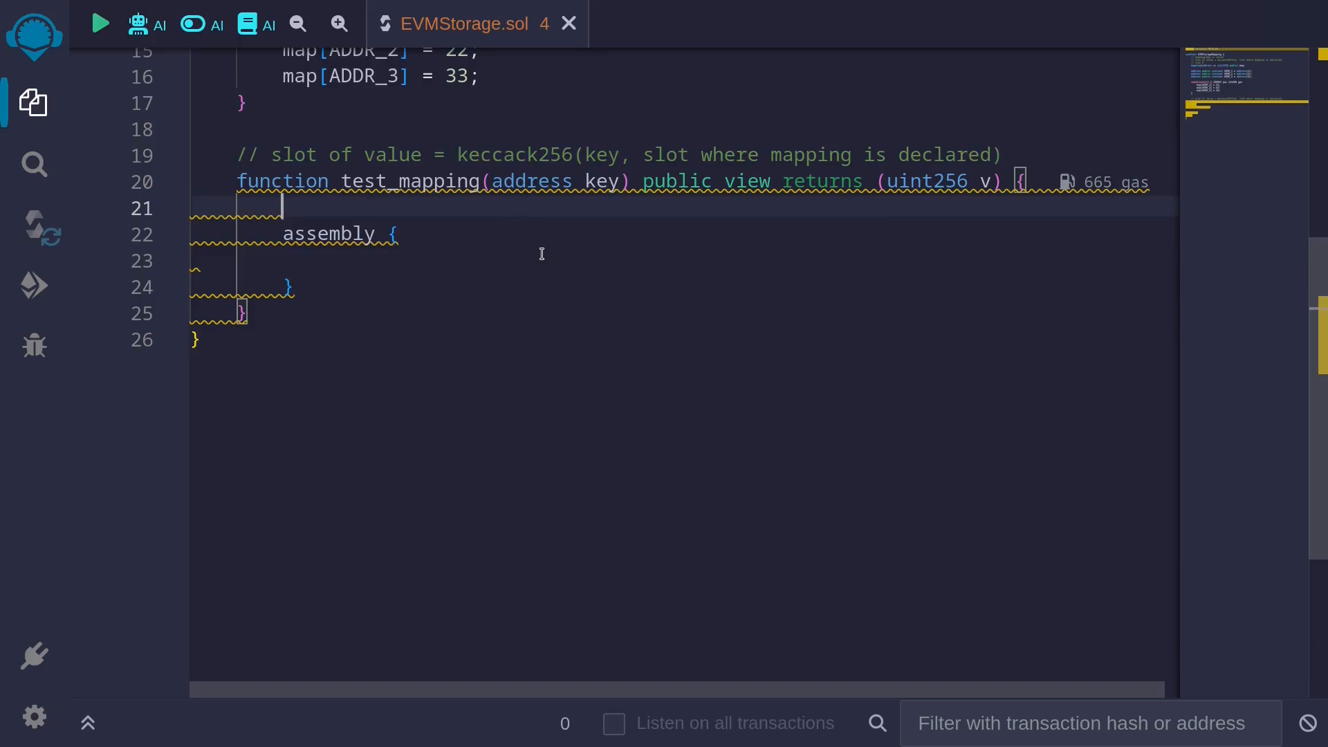
Write 'bytes32 slot_v = keccak256(abi.encode(key, uint256(0)));' after confirming the mapping is in slot 0.
type("bytes")
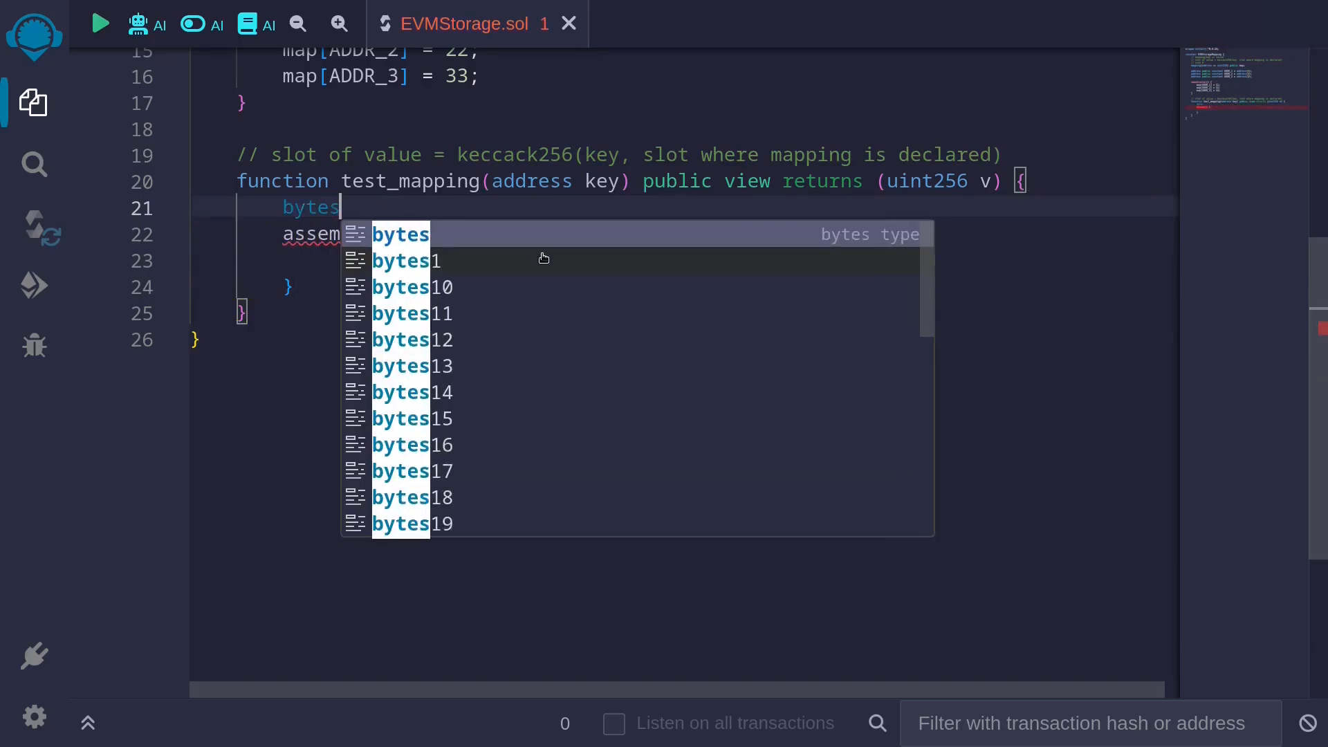
type("32 slot_")
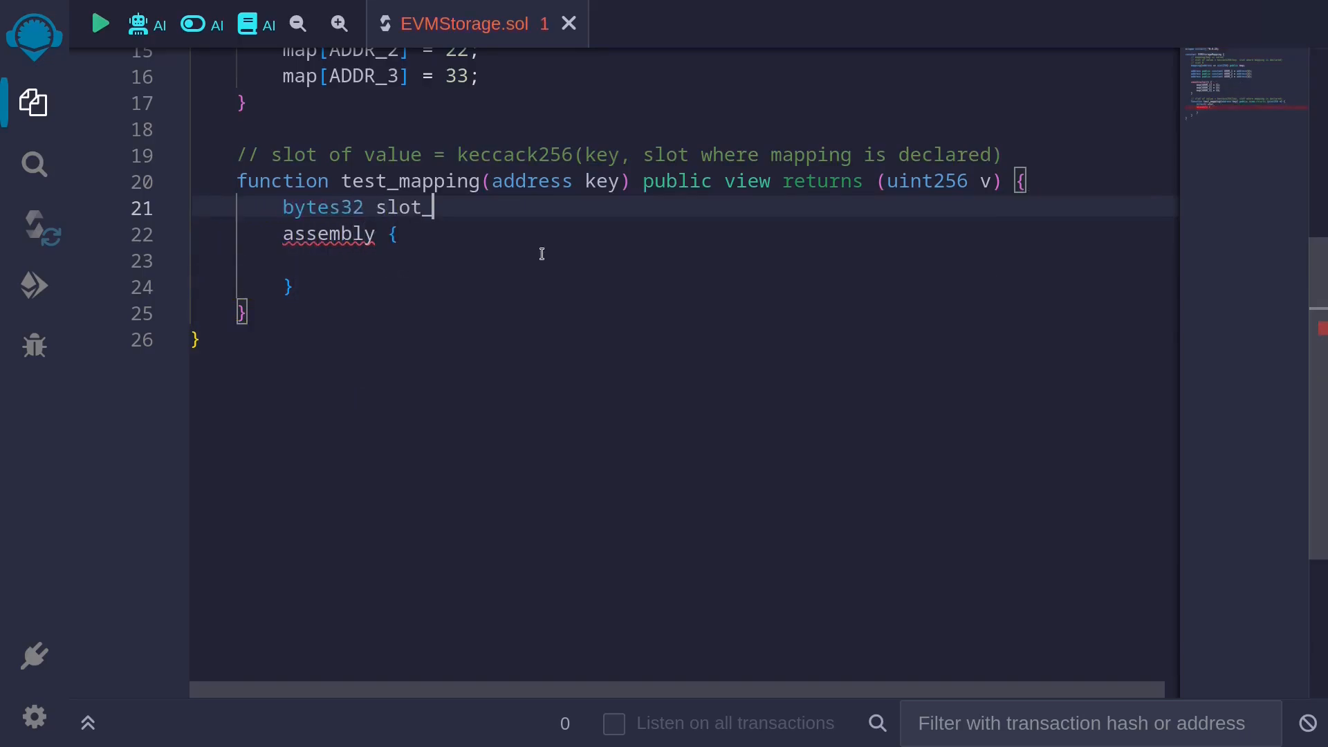
type("v")
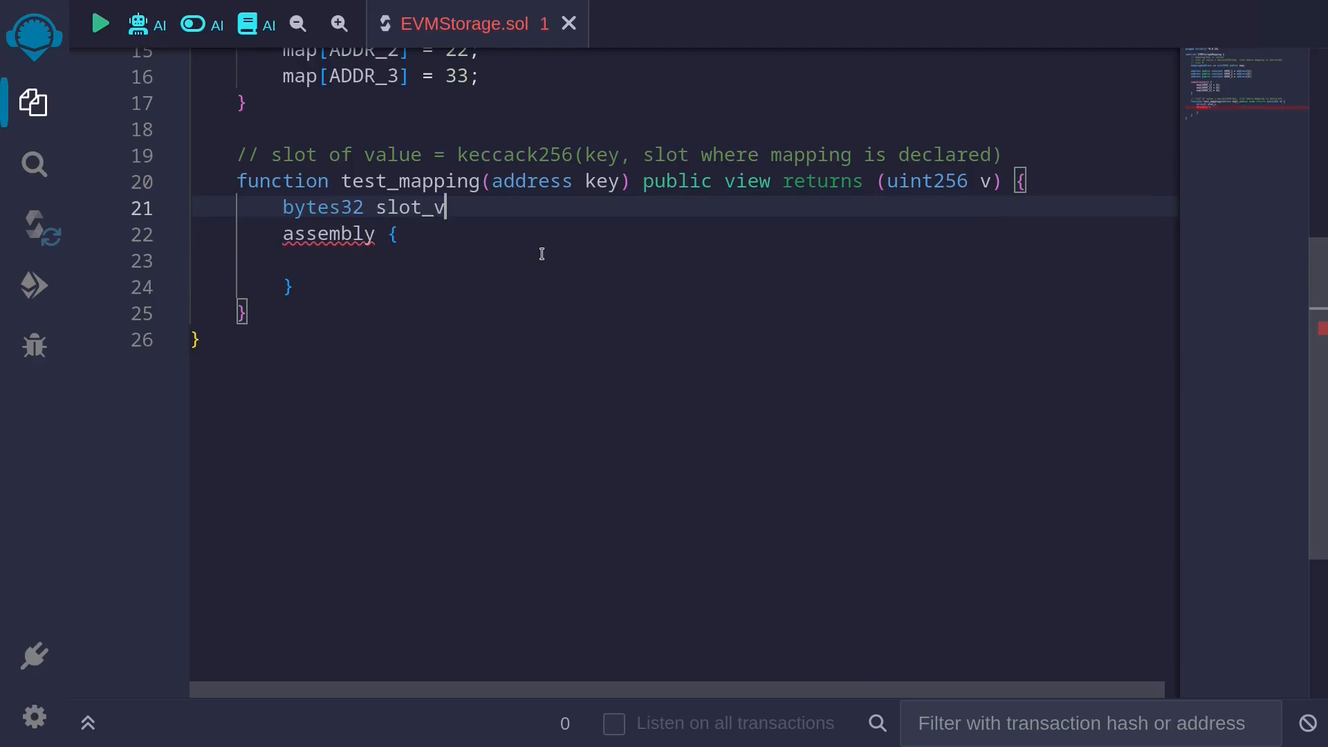
type("= keccak256(abi.encode(")
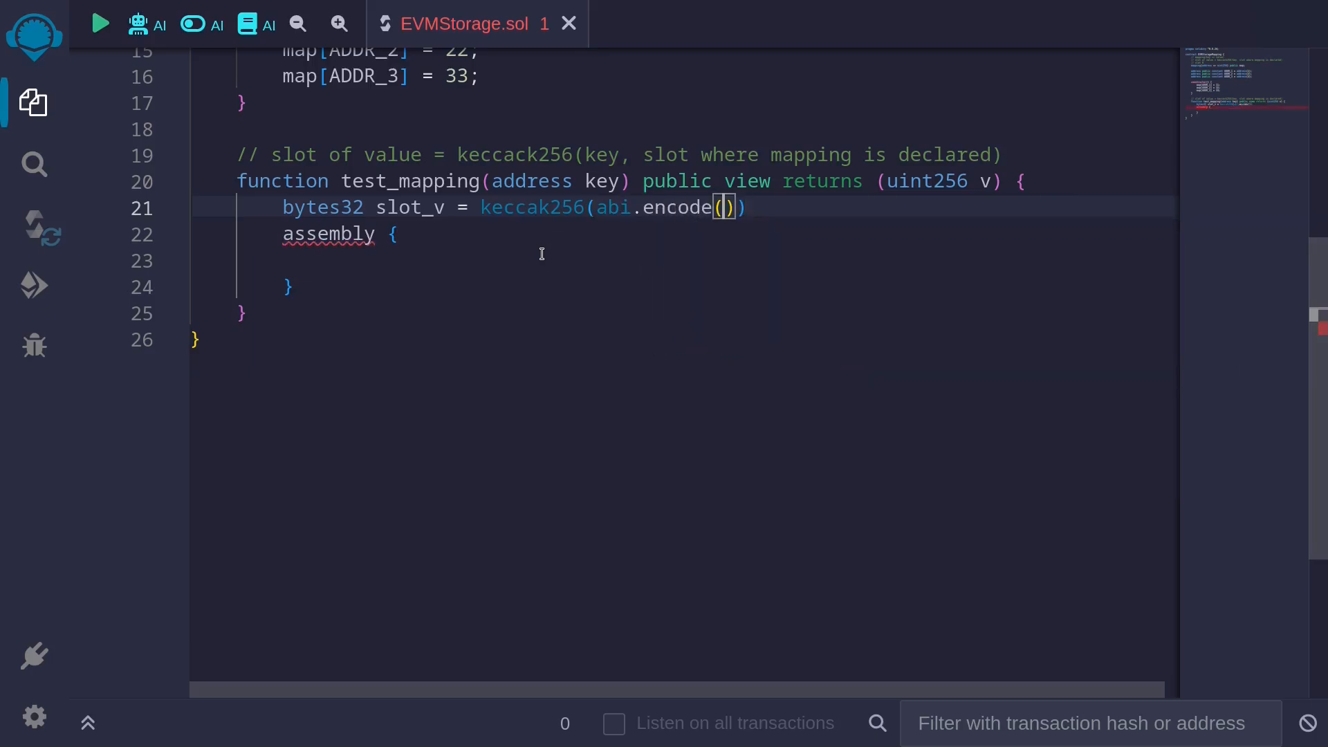
mouse_move(589, 154)
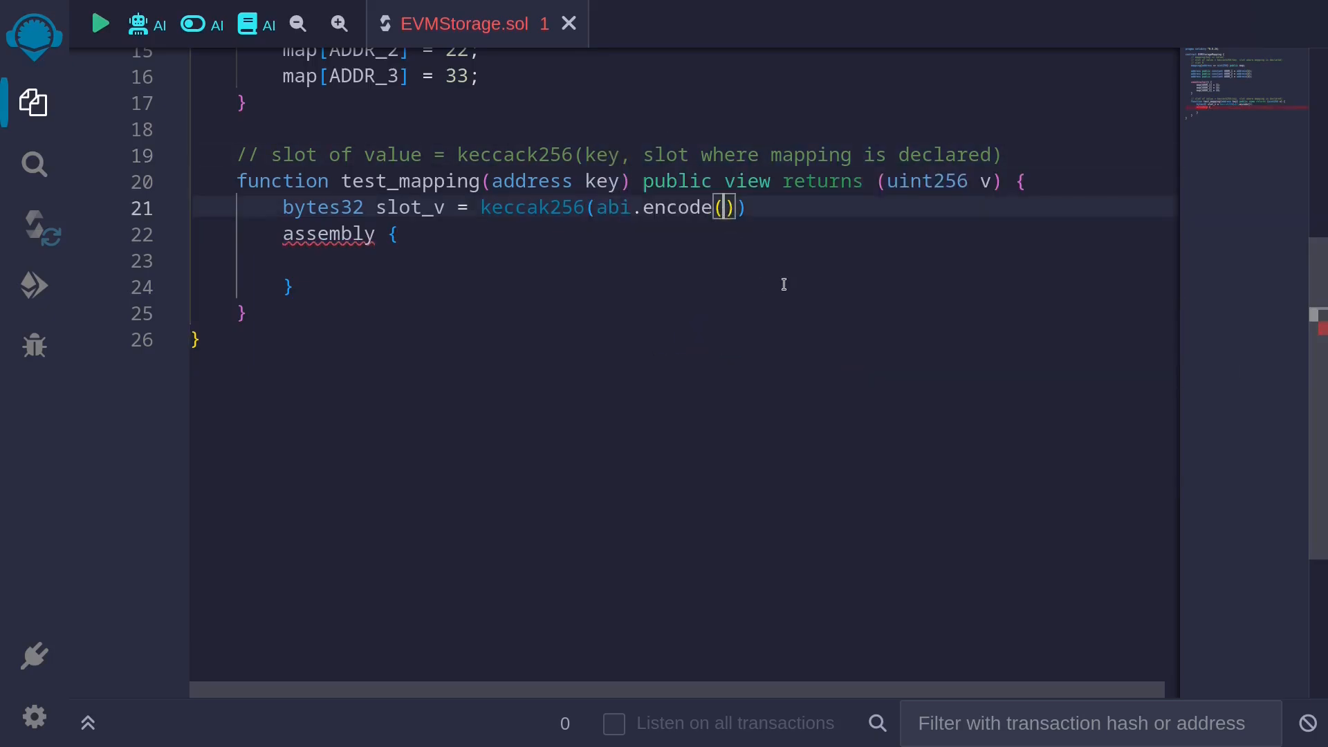
type("key,")
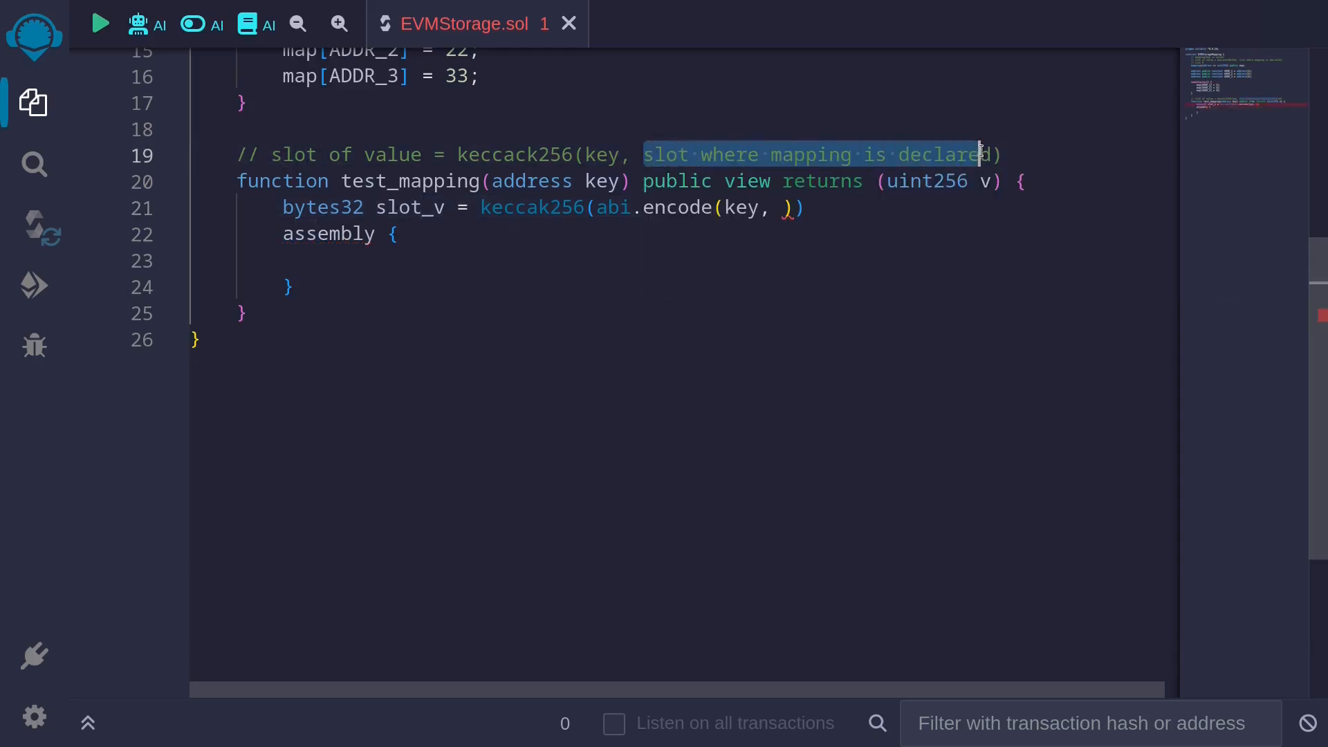
scroll("up", 3)
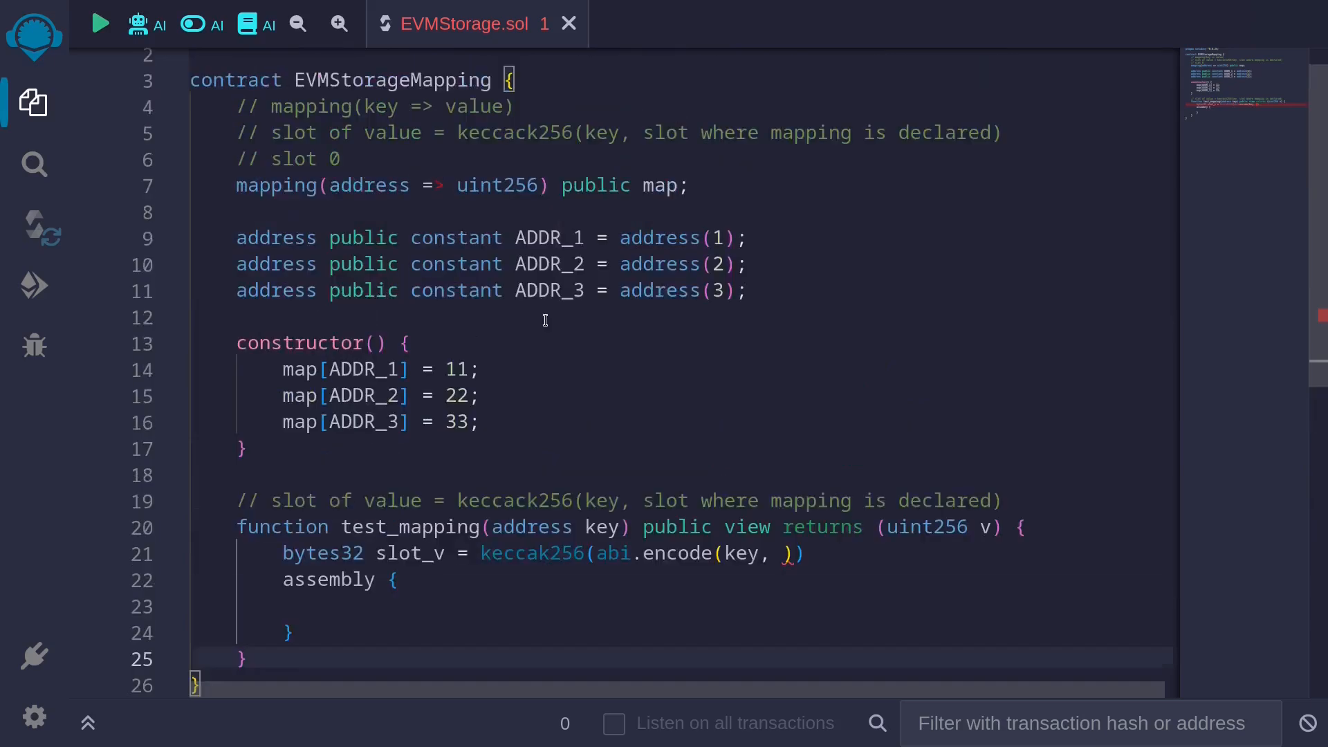
left_click(341, 159)
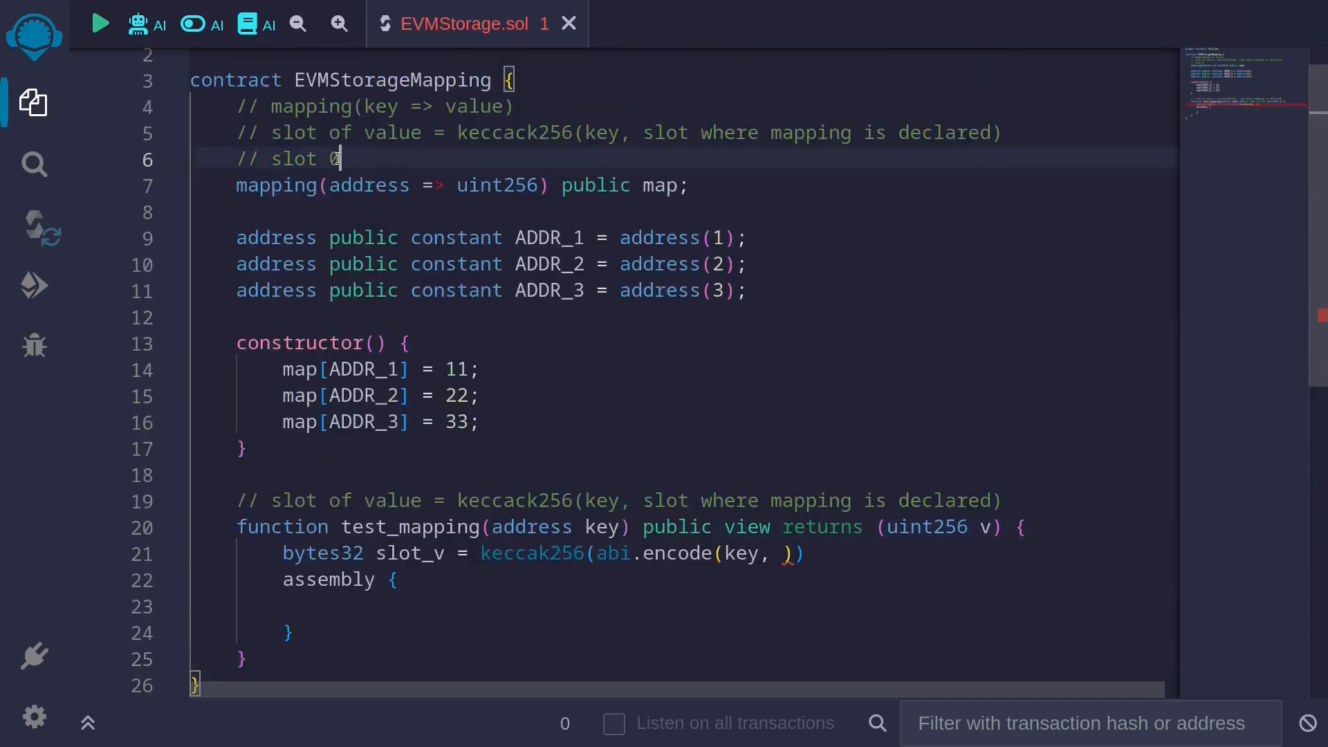
scroll("down", 3)
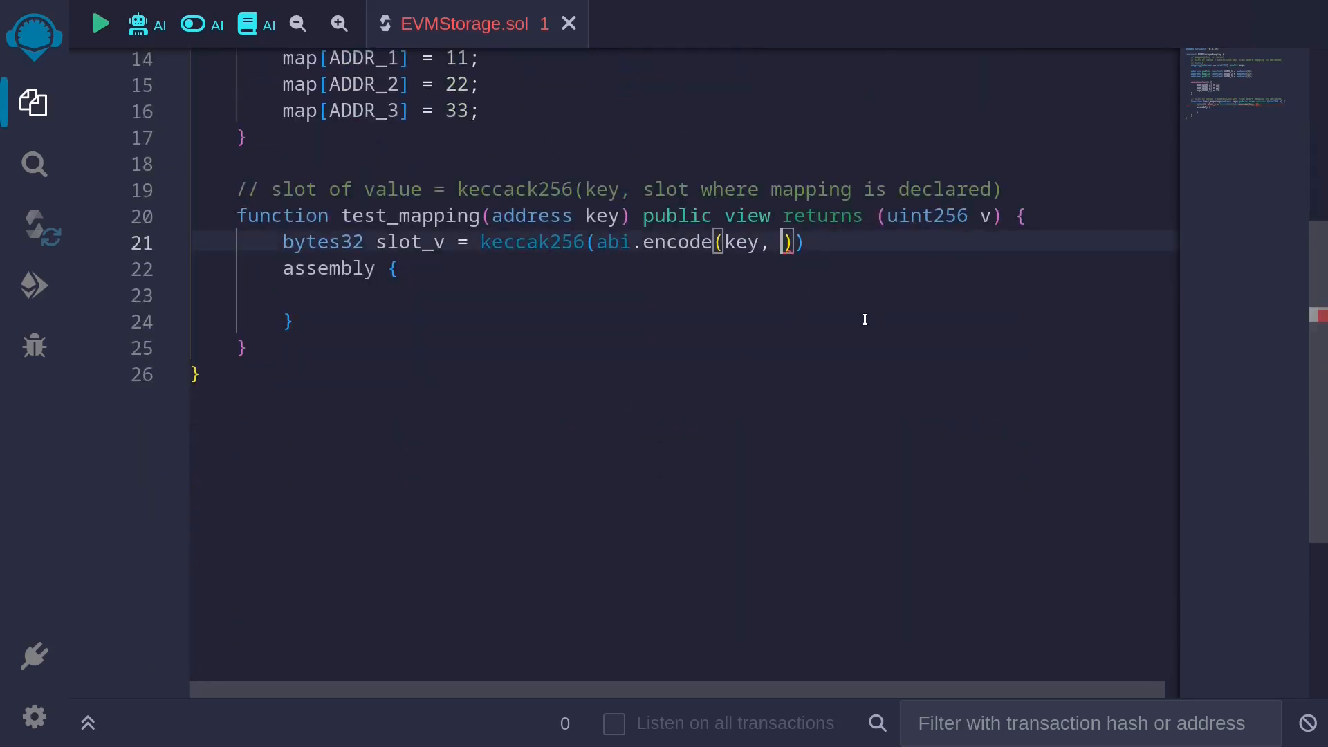
type("uint256(0")
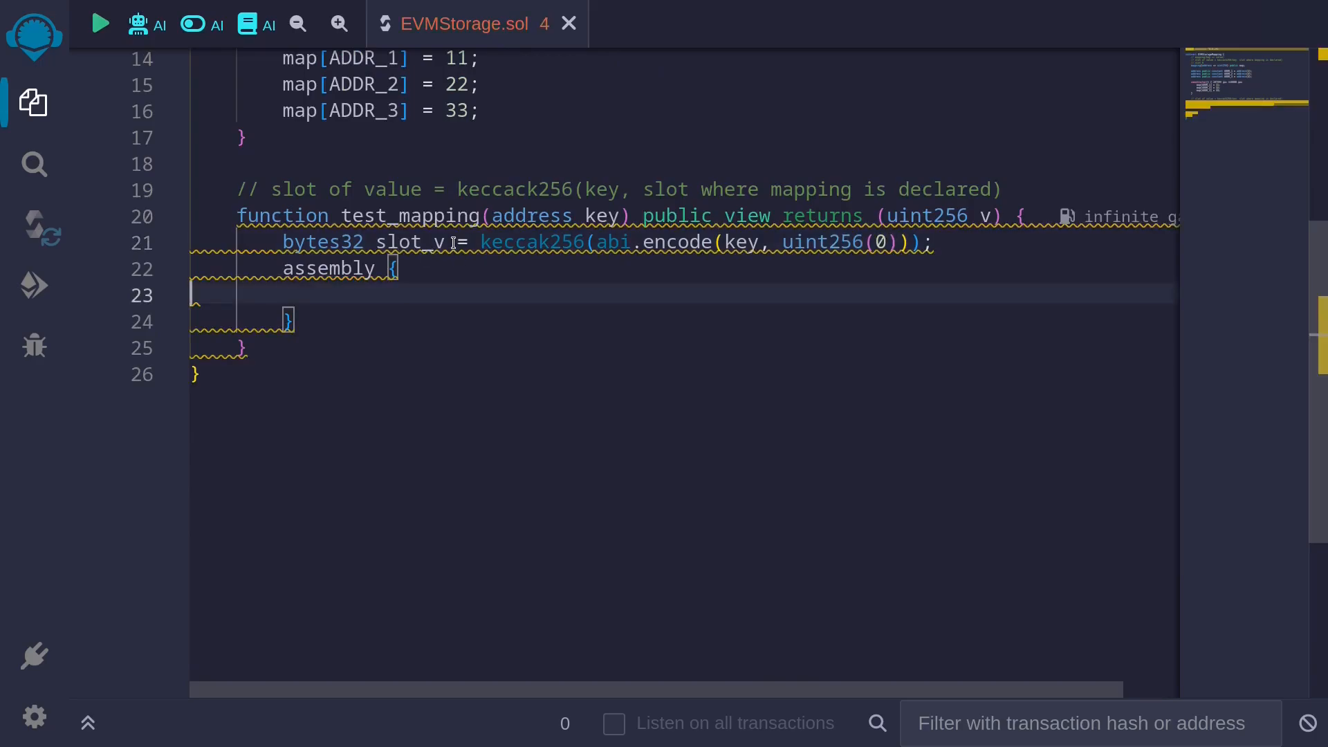
Write 'v := sload(slot_v)' inside the assembly block.
type("v")
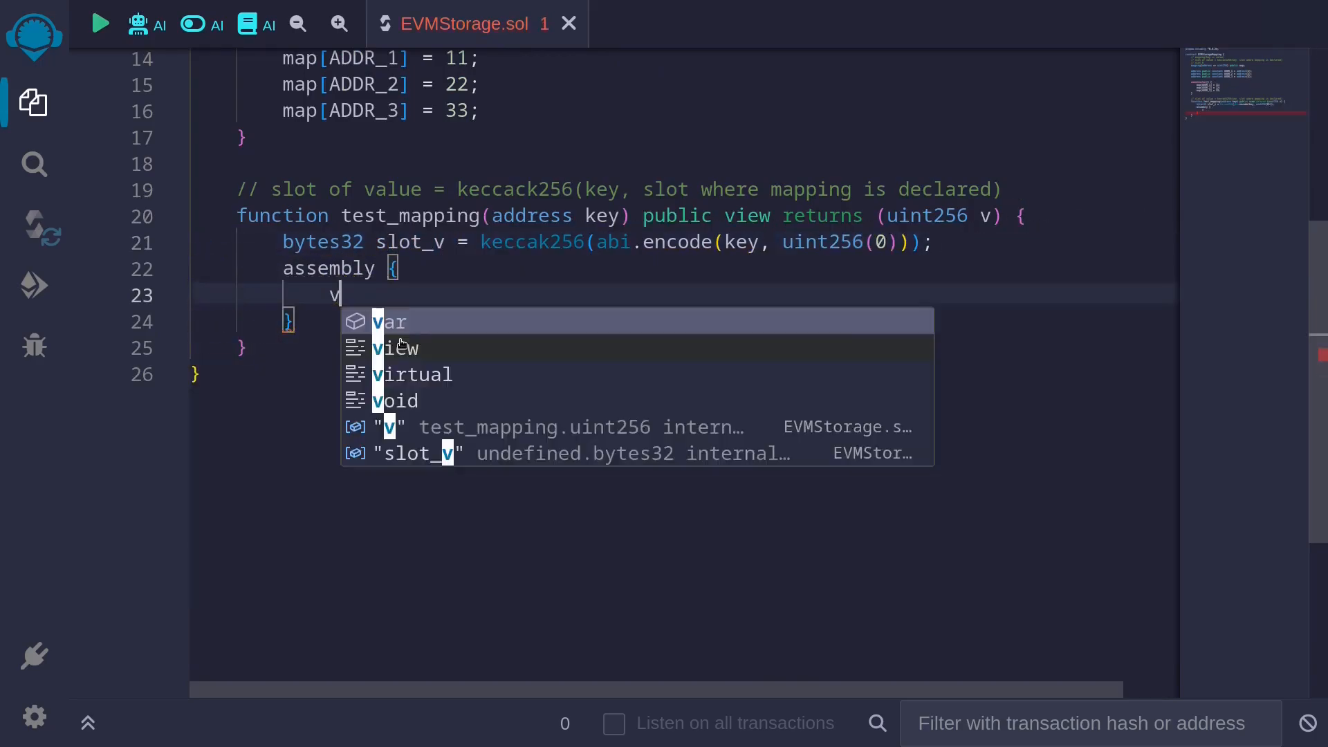
type(":= sload(")
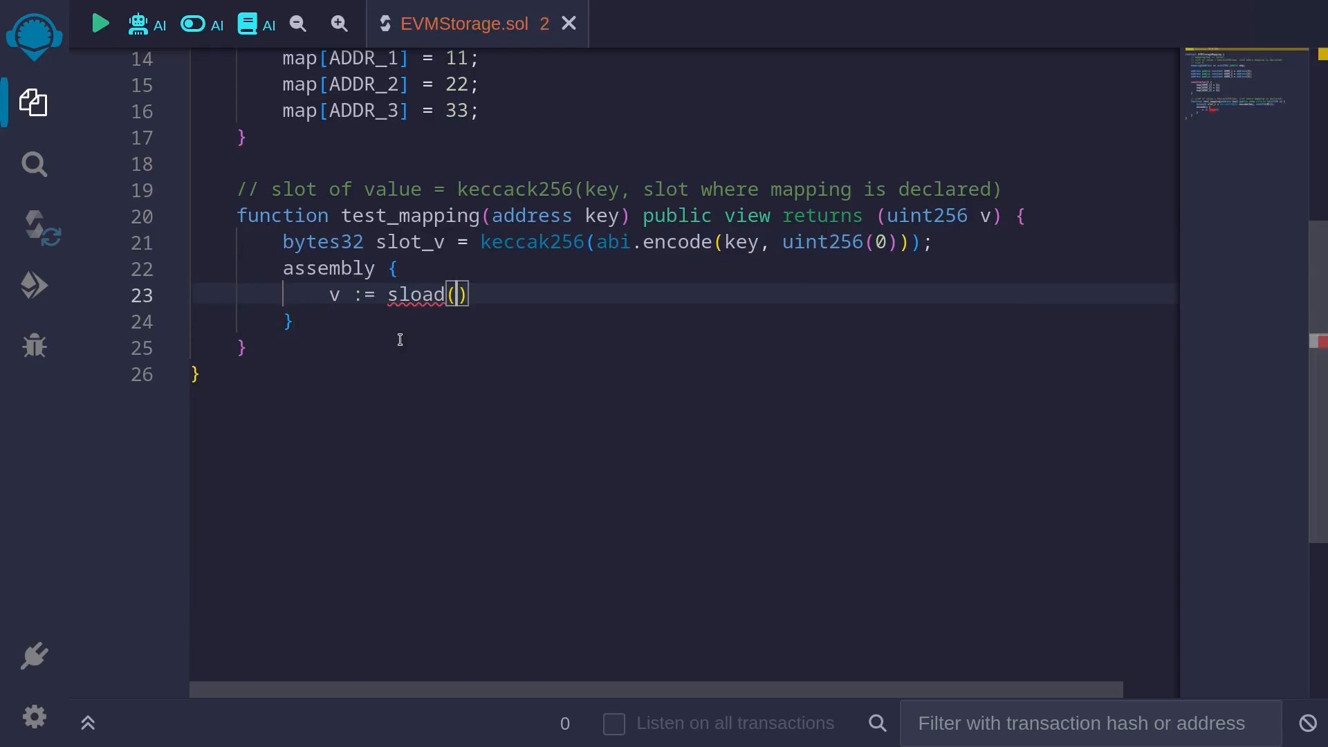
type("slot_v")
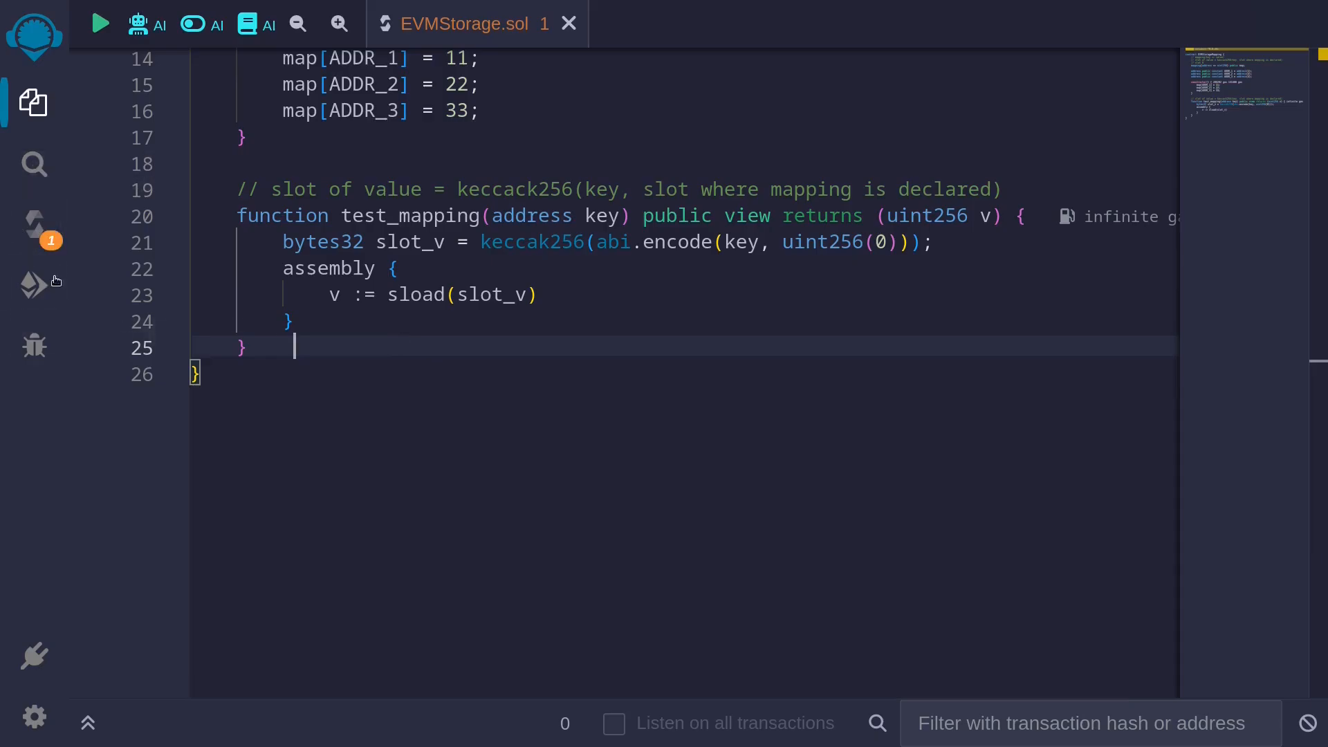
Deploy EVMStorageMapping from the Deploy & Run Transactions panel.
left_click(34, 286)
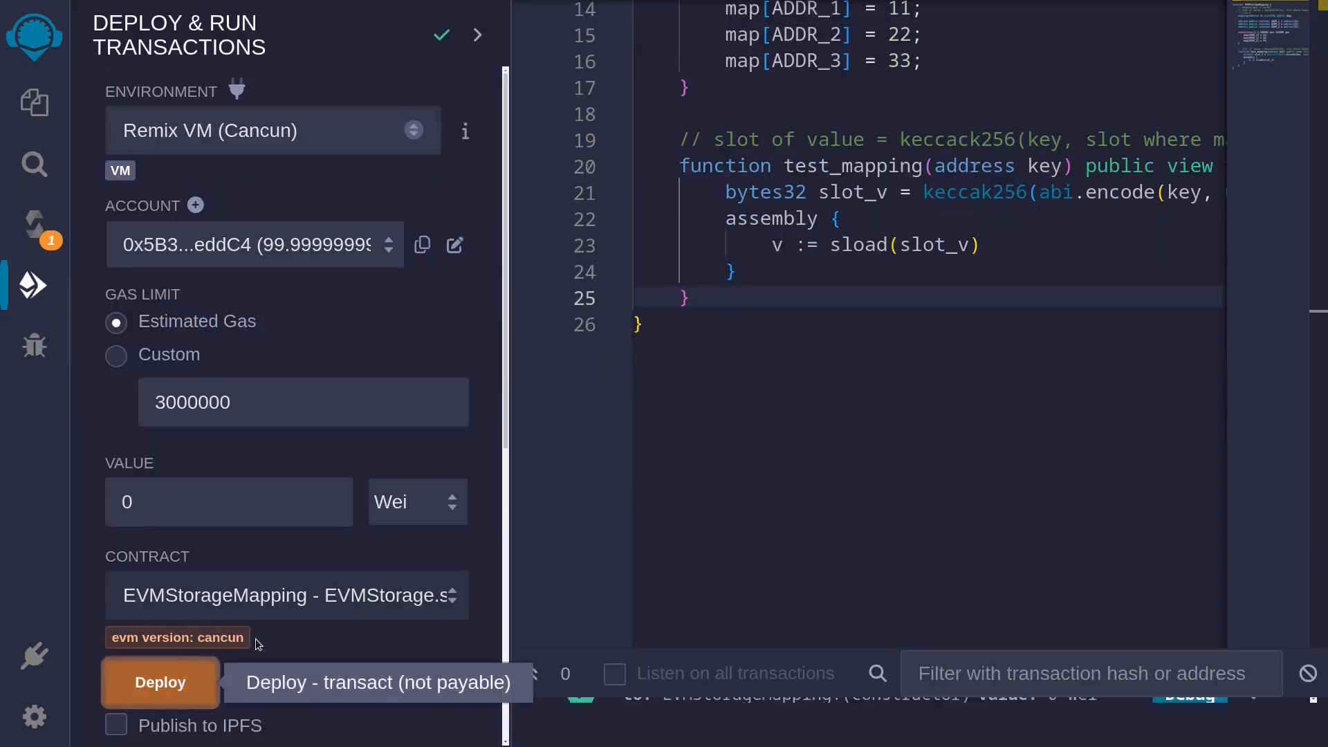
left_click(160, 682)
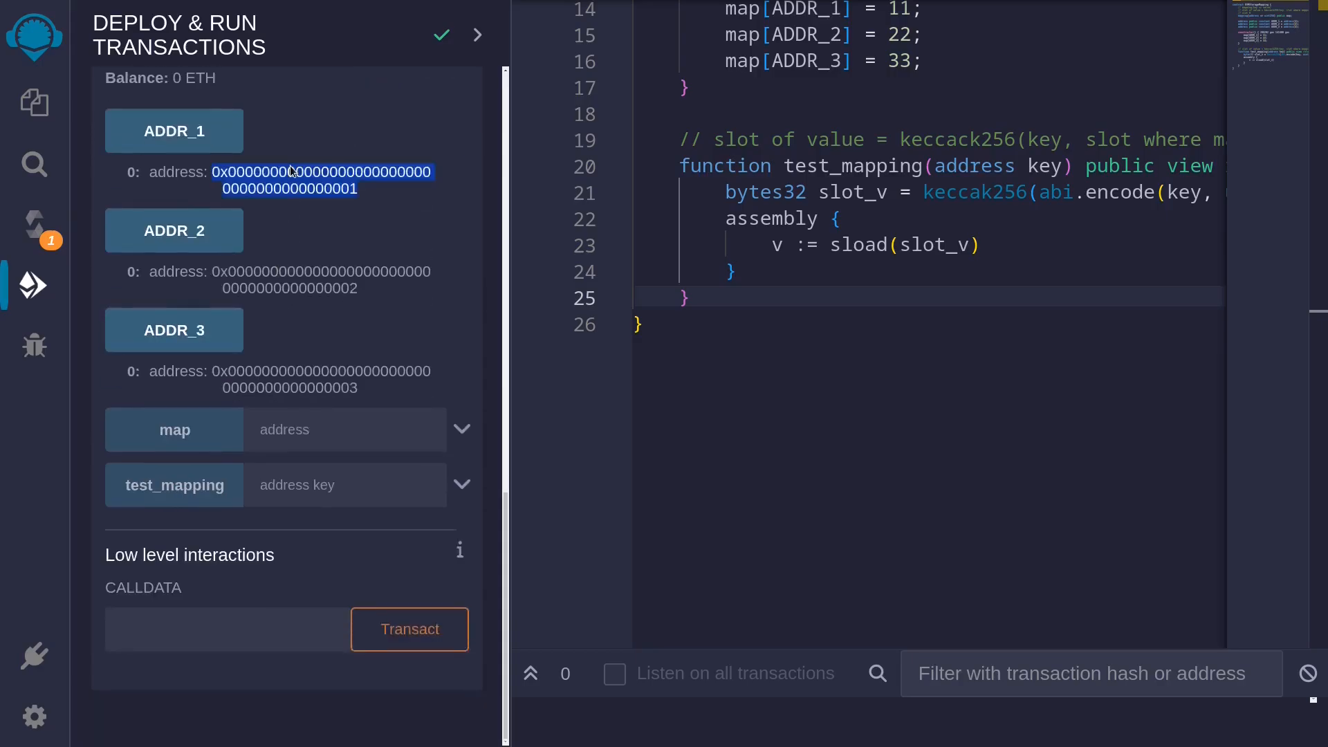
Enter an address key into test_mapping and highlight the returned value 11.
left_click(346, 485)
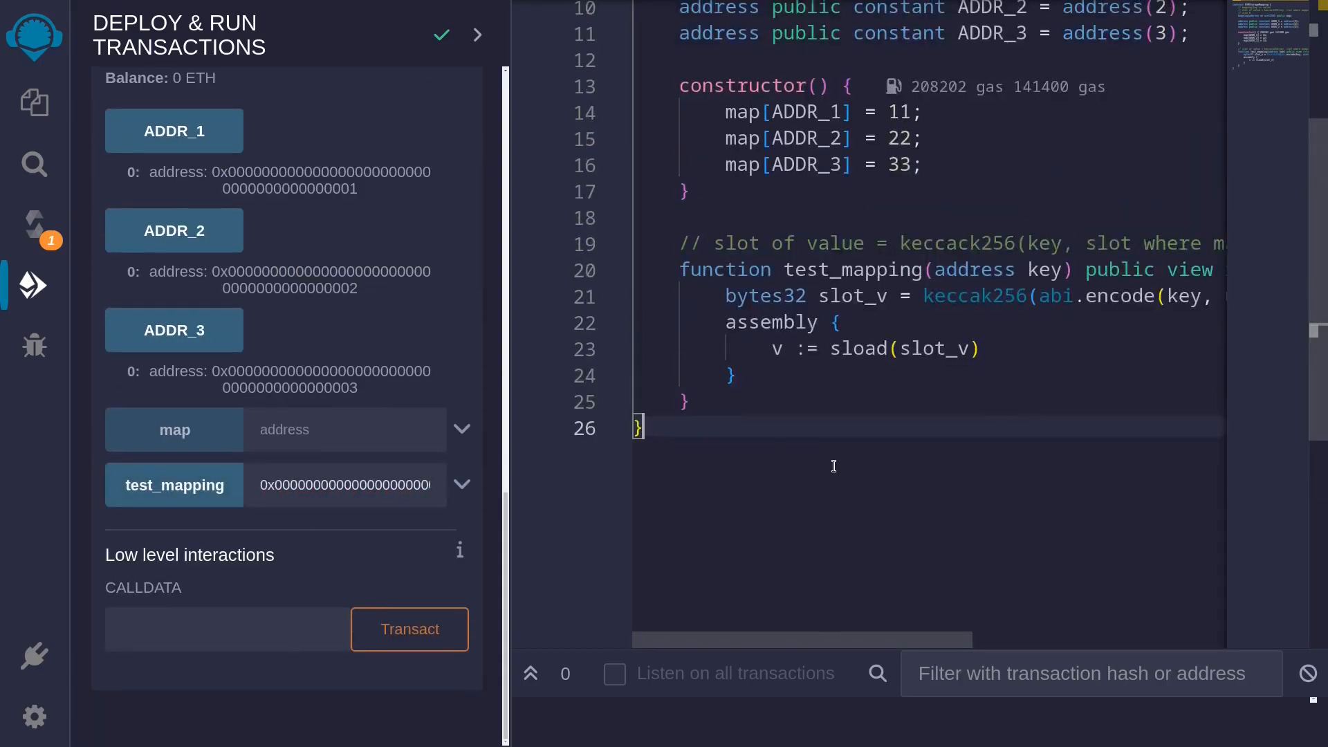
scroll("up", 3)
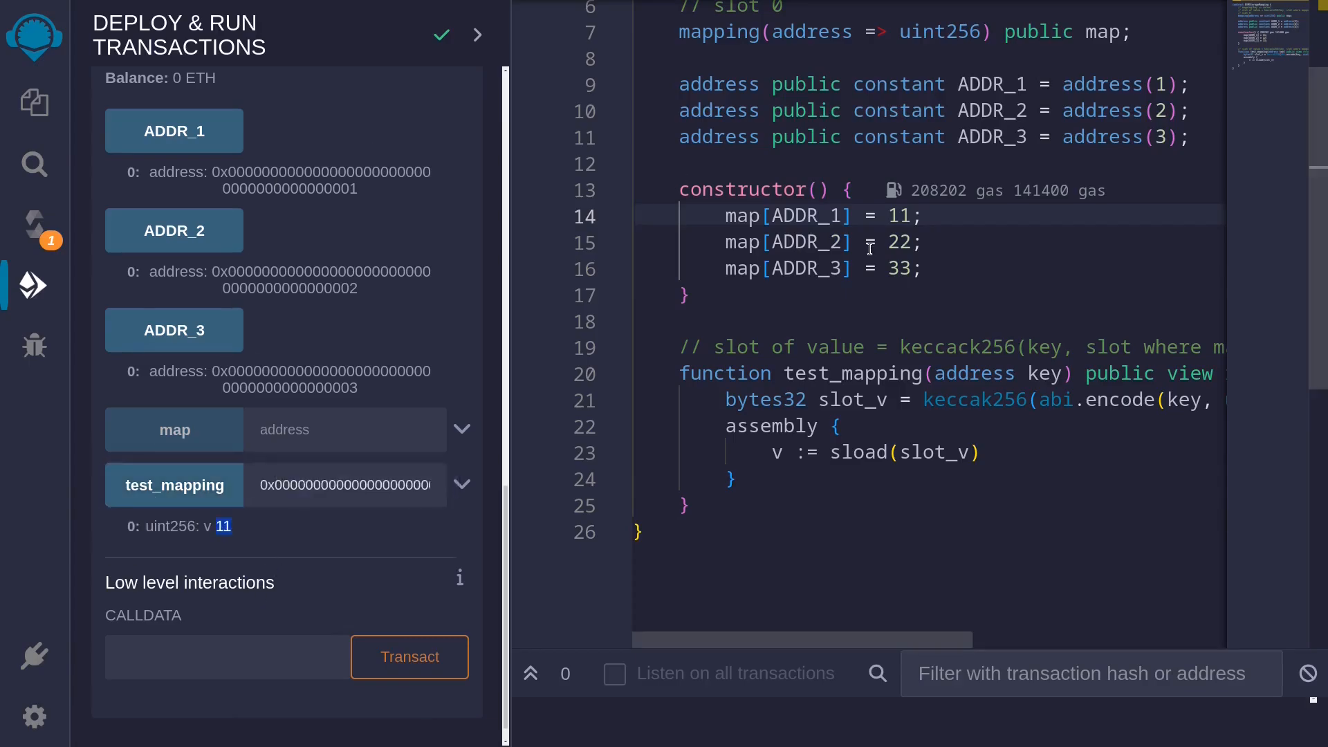
double_click(322, 271)
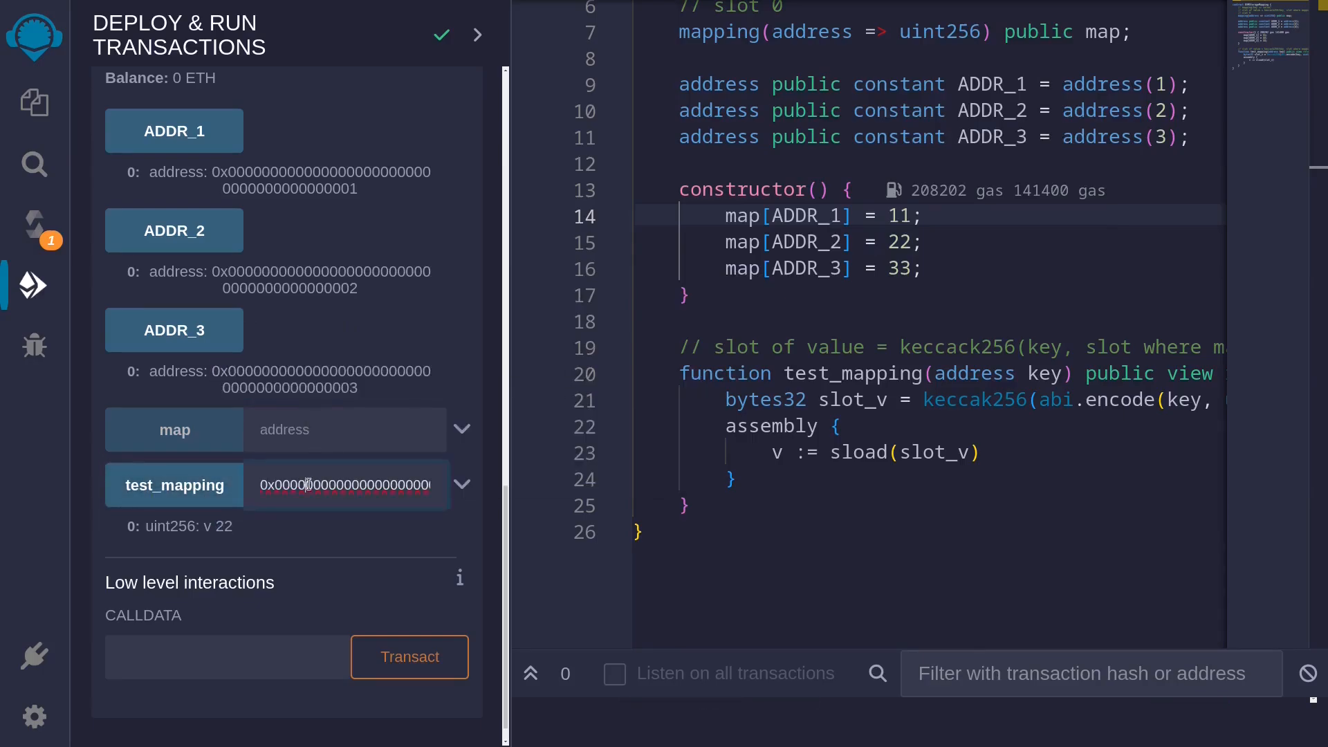
mouse_move(173, 484)
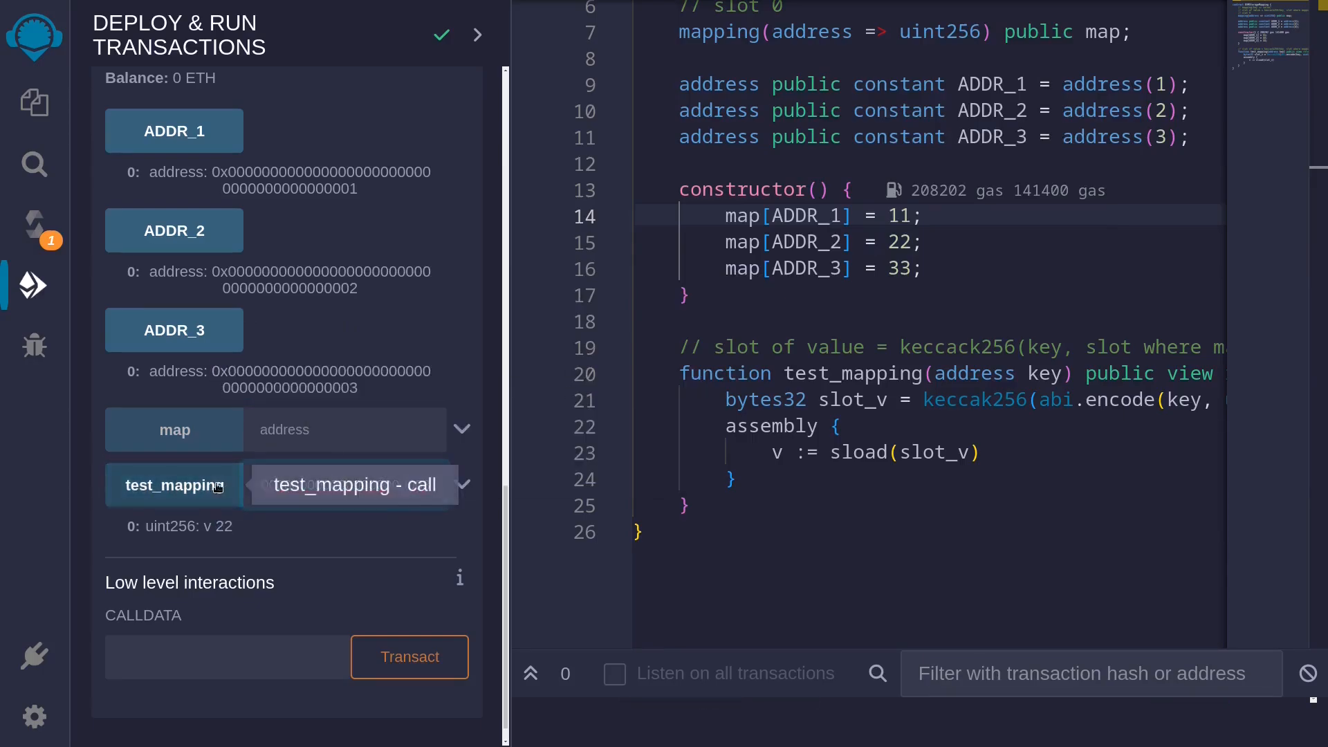